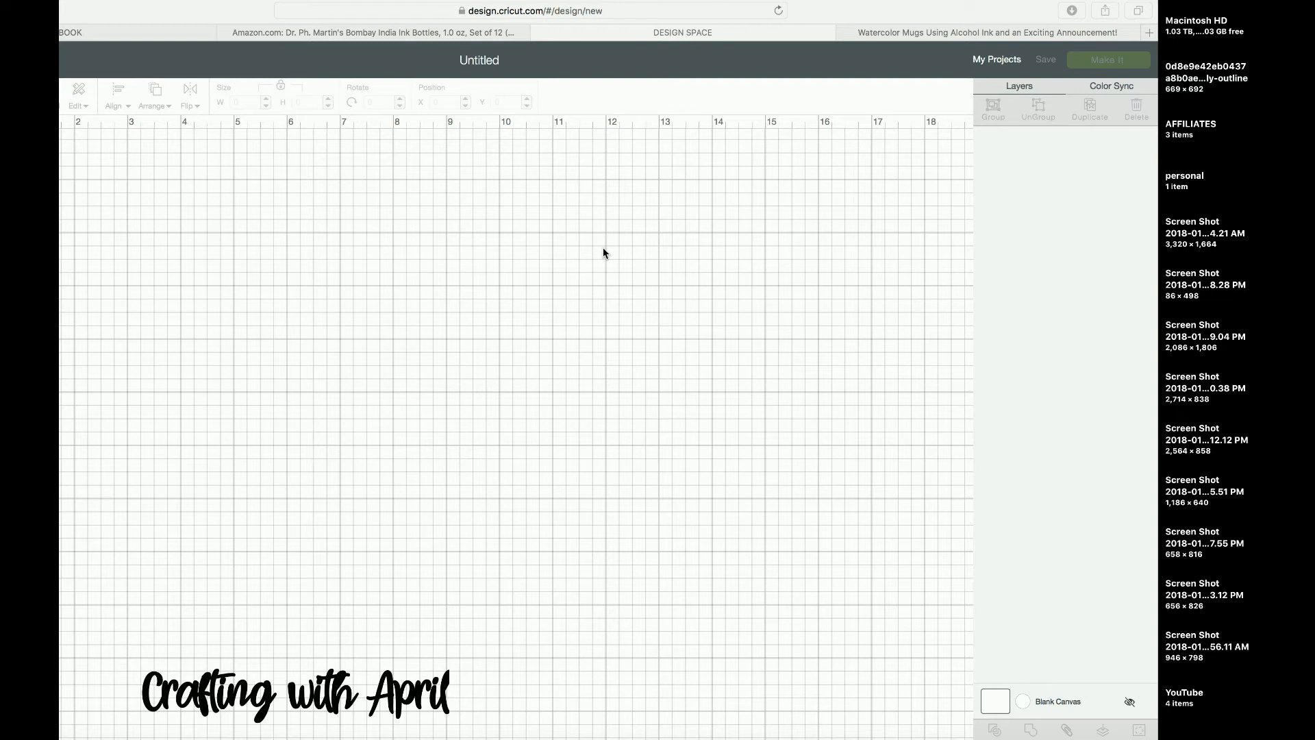
mouse_move(600, 251)
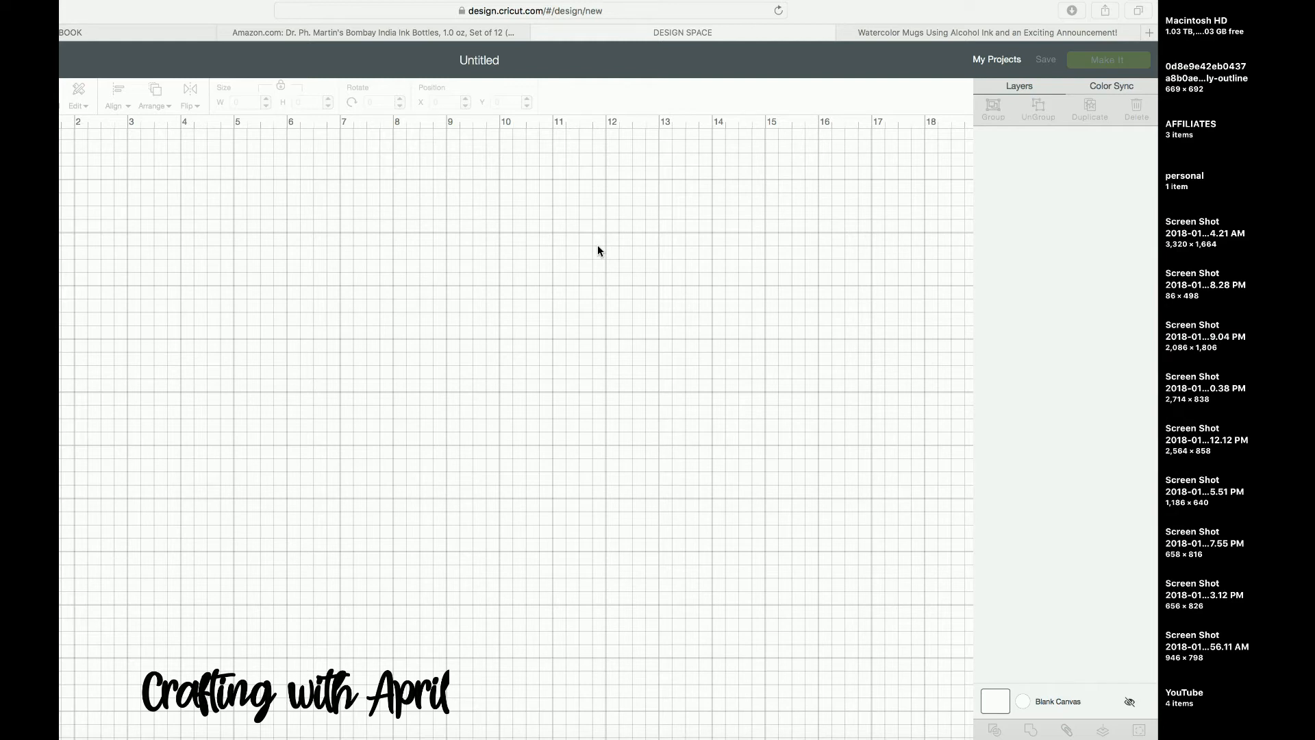
mouse_move(244, 336)
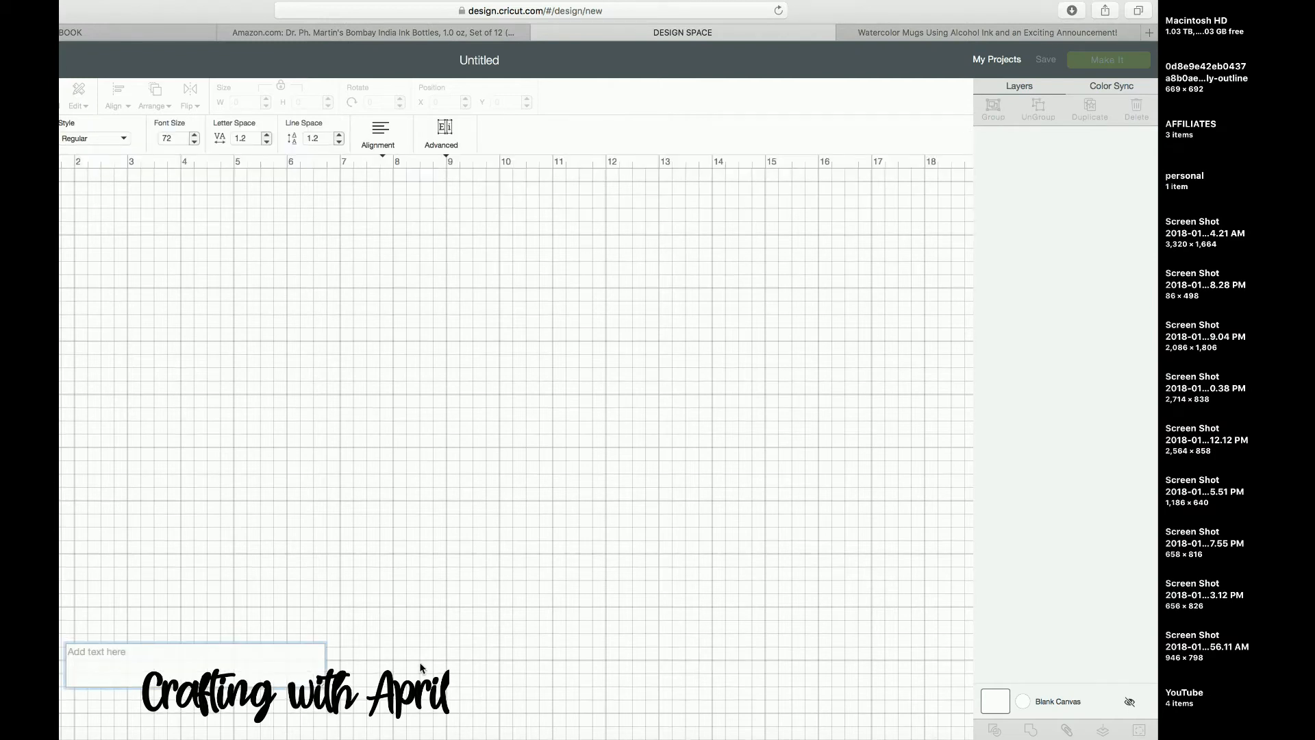
Type FLORIDA as the canvas text.
text(FLORI)
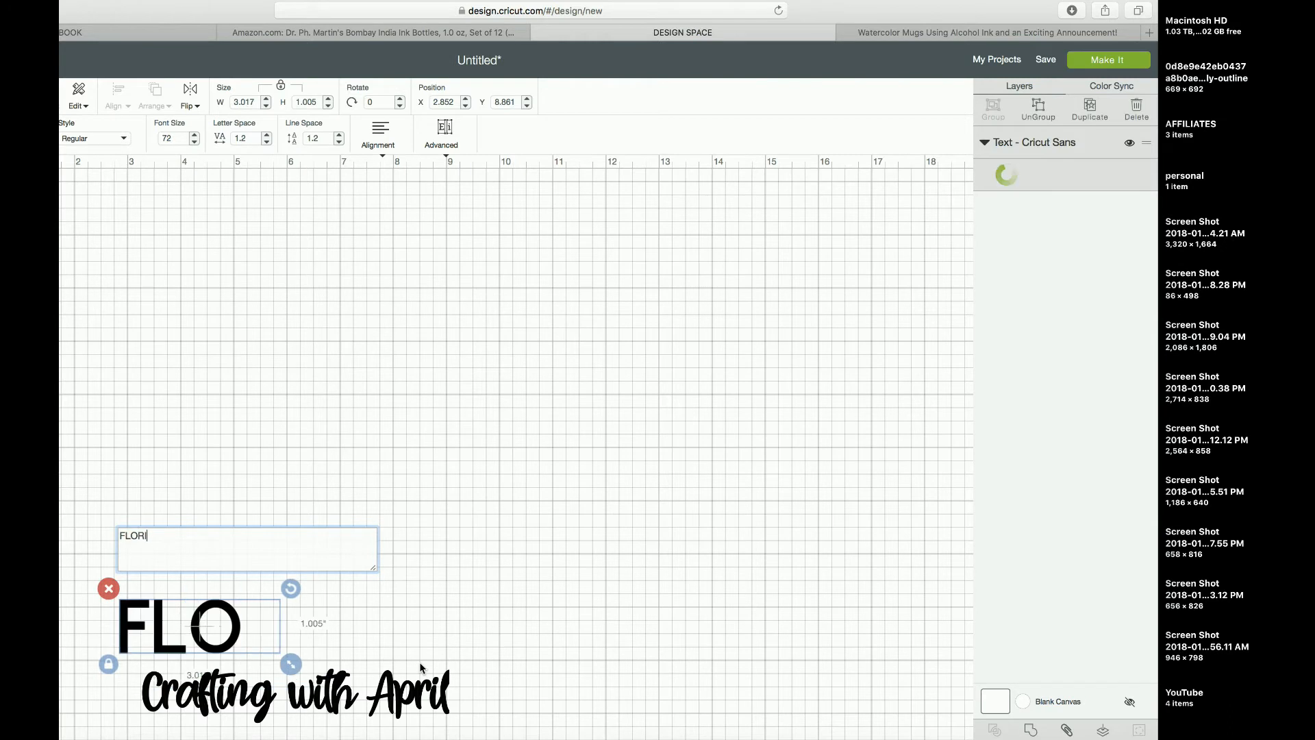
text(DA)
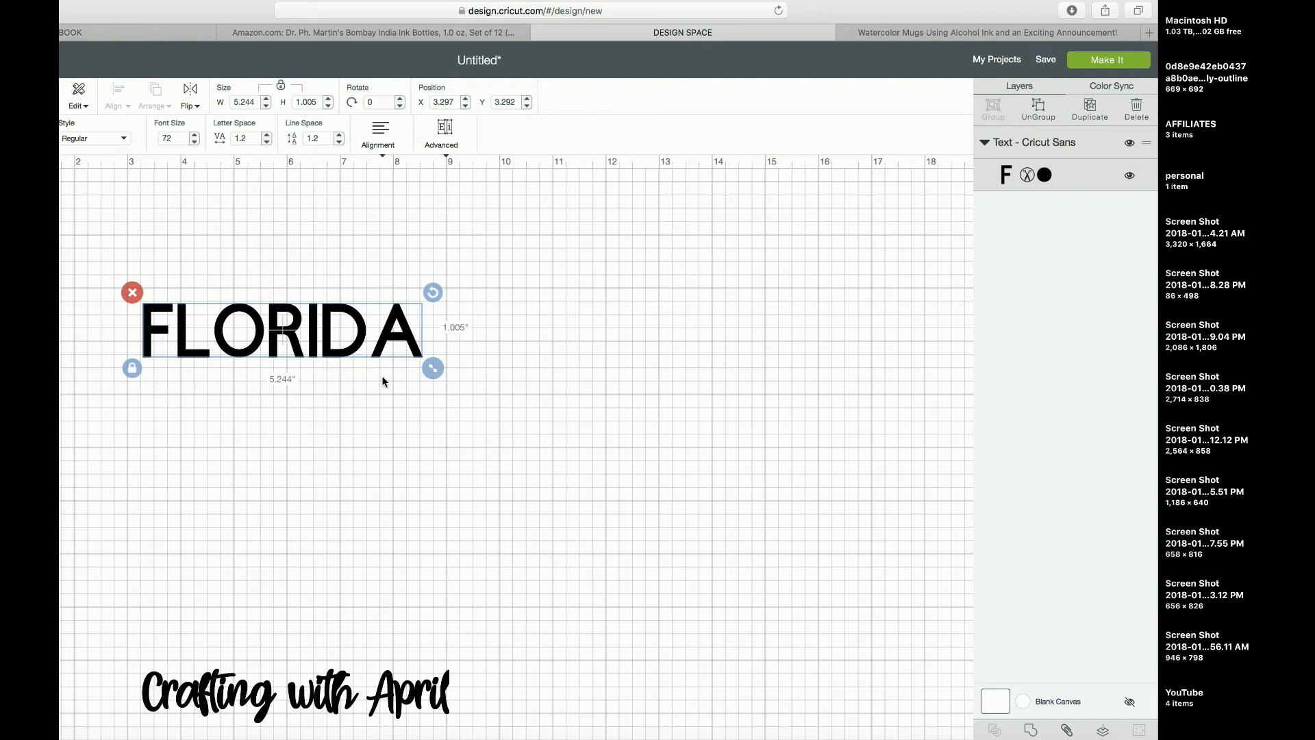
mouse_move(383, 381)
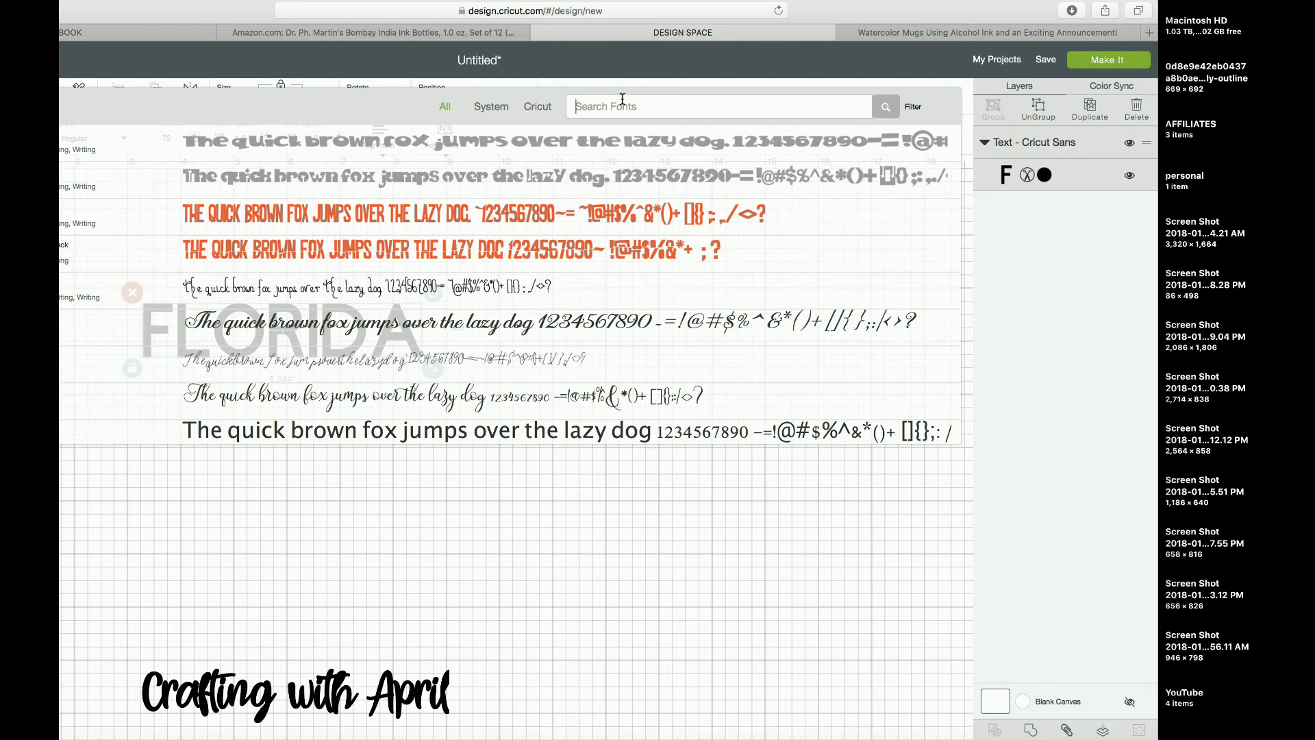
Search fonts for Impact, then Chemy, switching FLORIDA to ChemyRetro.
text(IMPACT)
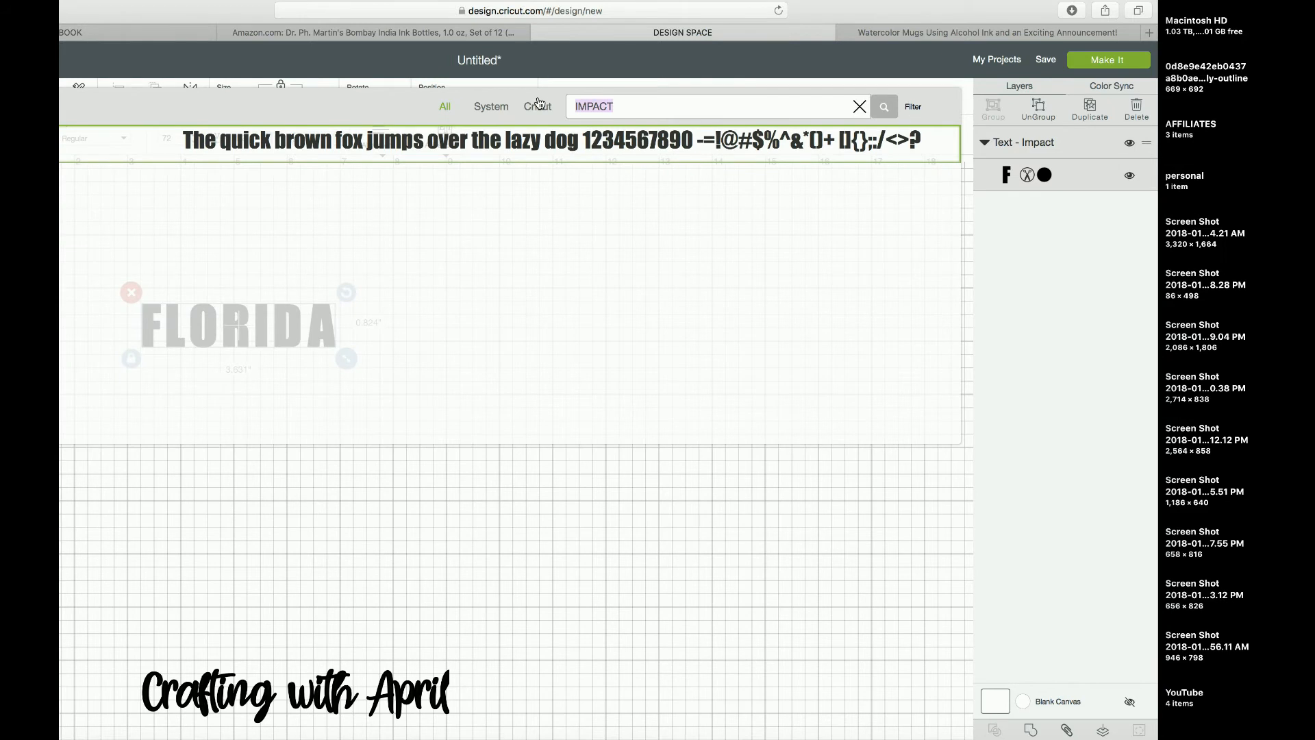
text(CHEM)
click(251, 101)
text(11.5)
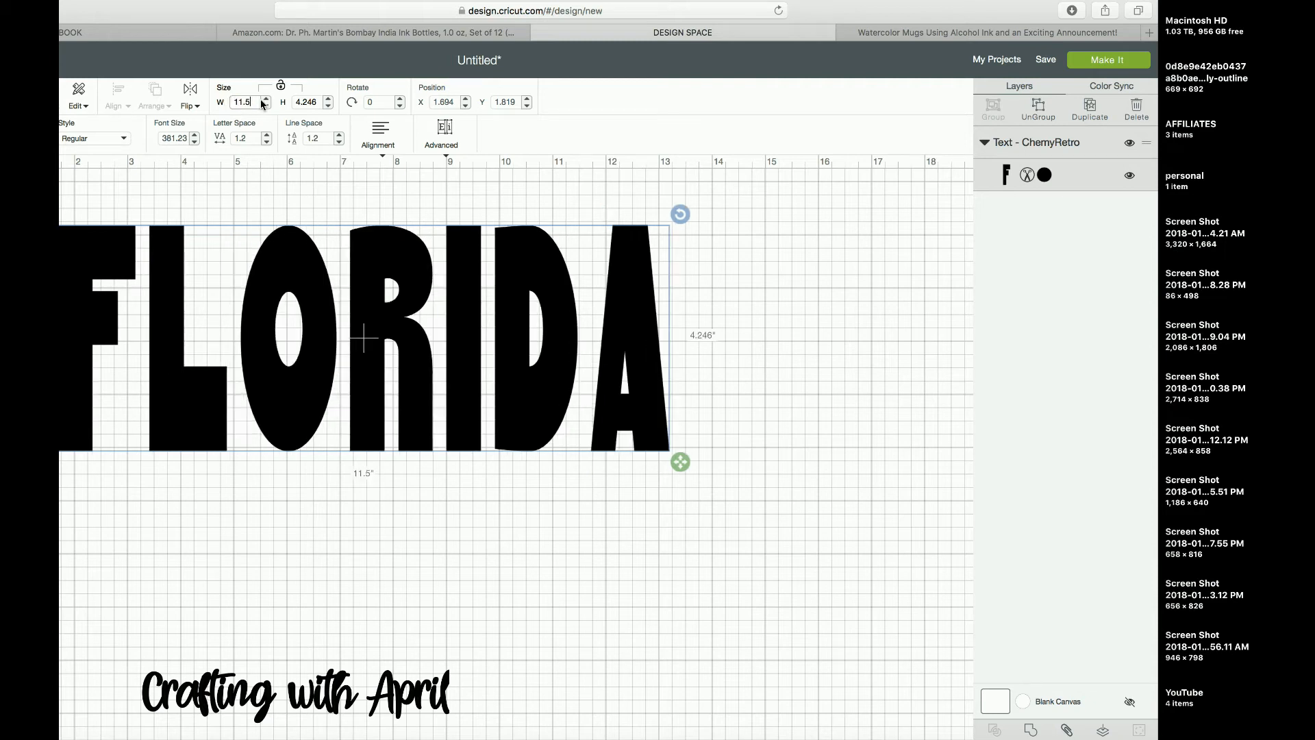
mouse_move(630, 467)
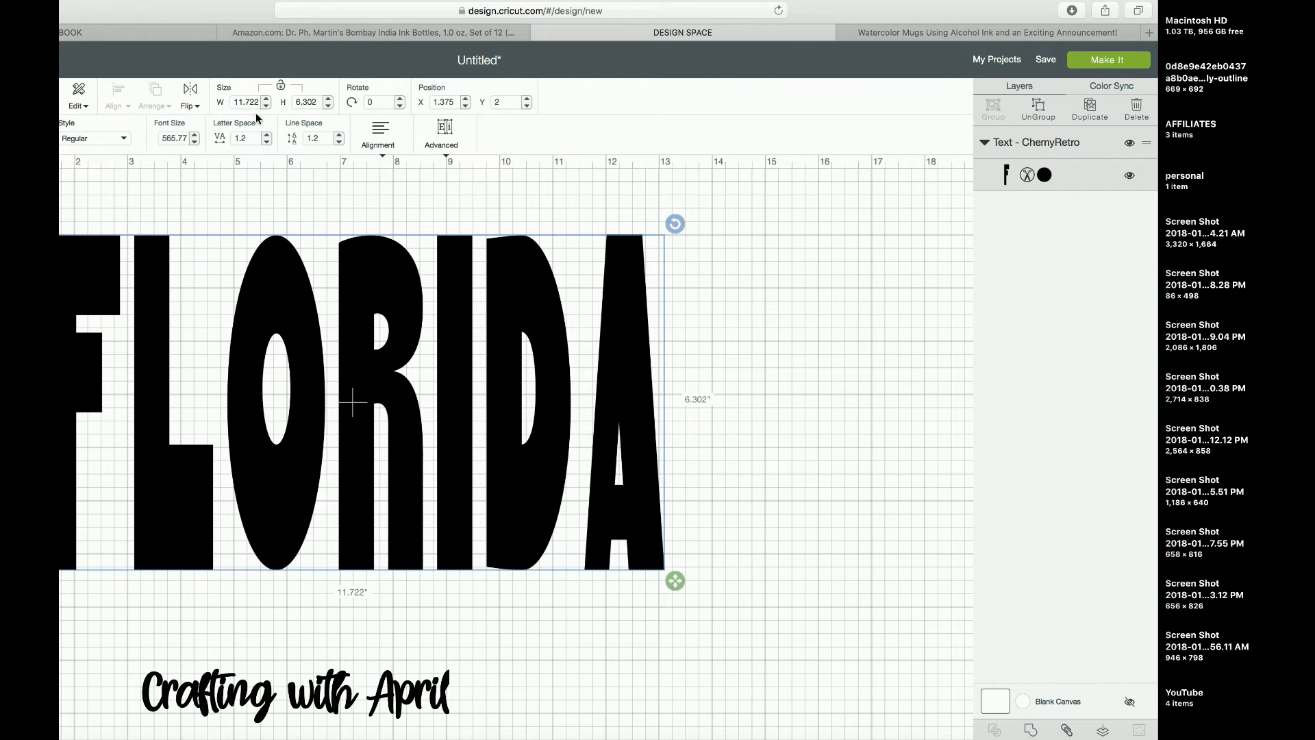
mouse_move(307, 373)
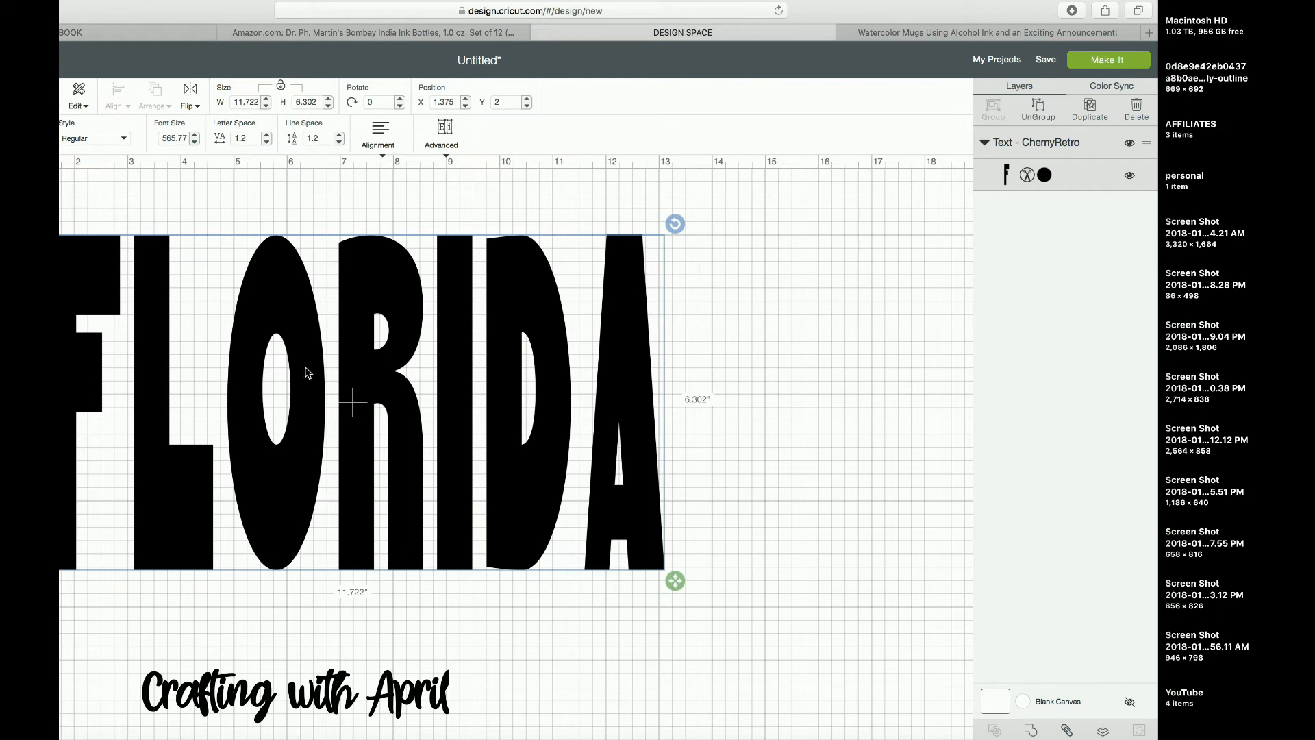
mouse_move(207, 299)
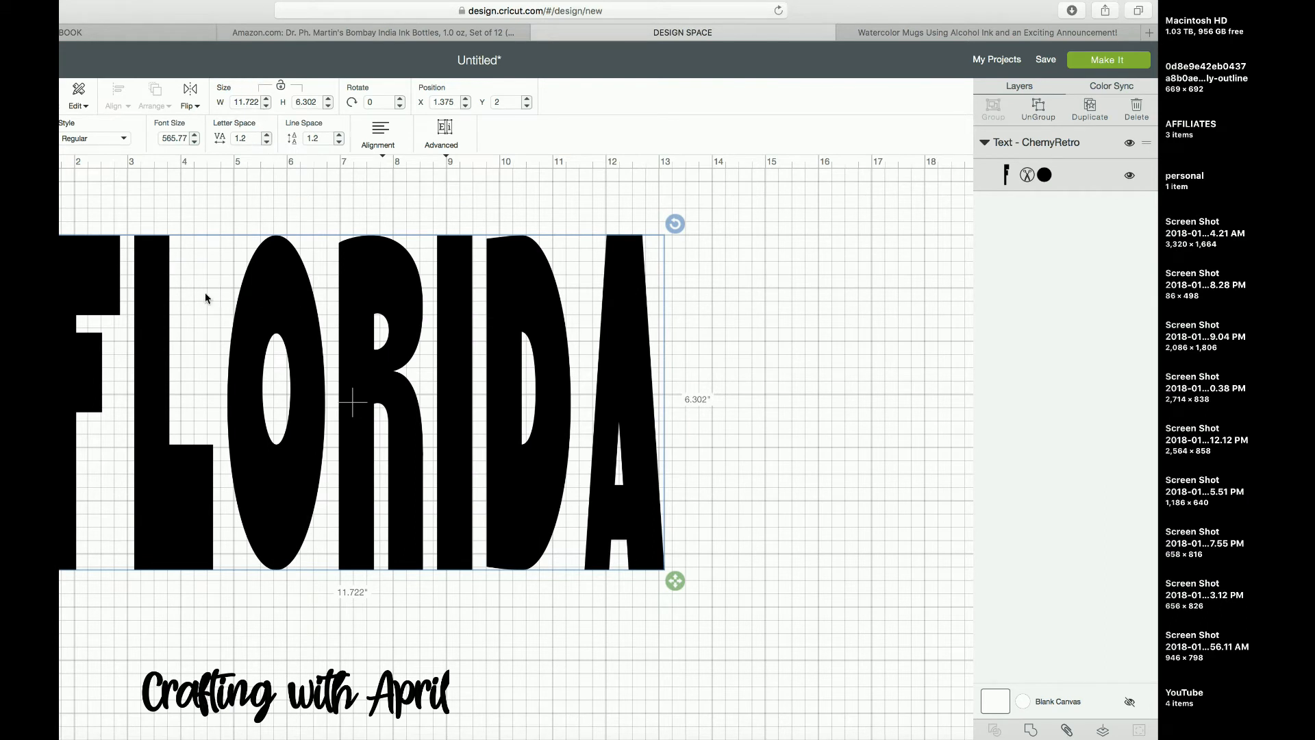
Lower FLORIDA's letter spacing to 0.1 so the letters touch.
click(265, 142)
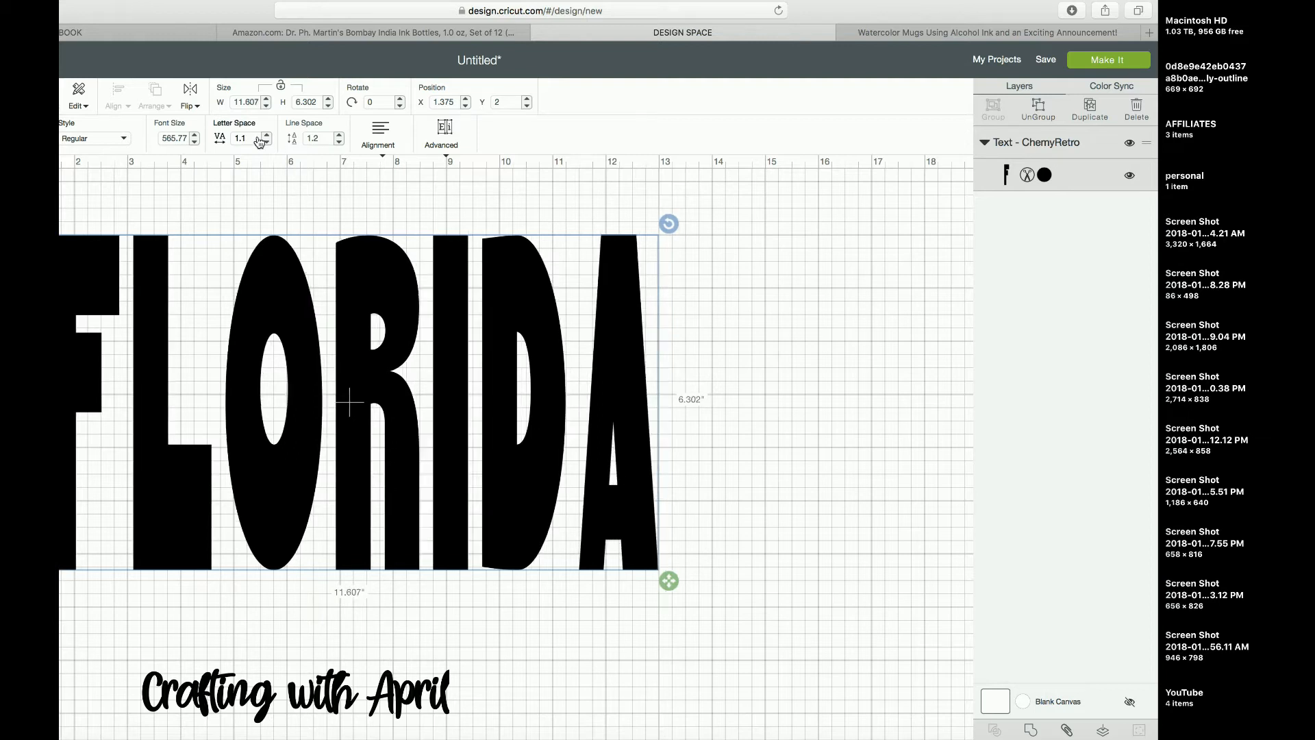
click(266, 141)
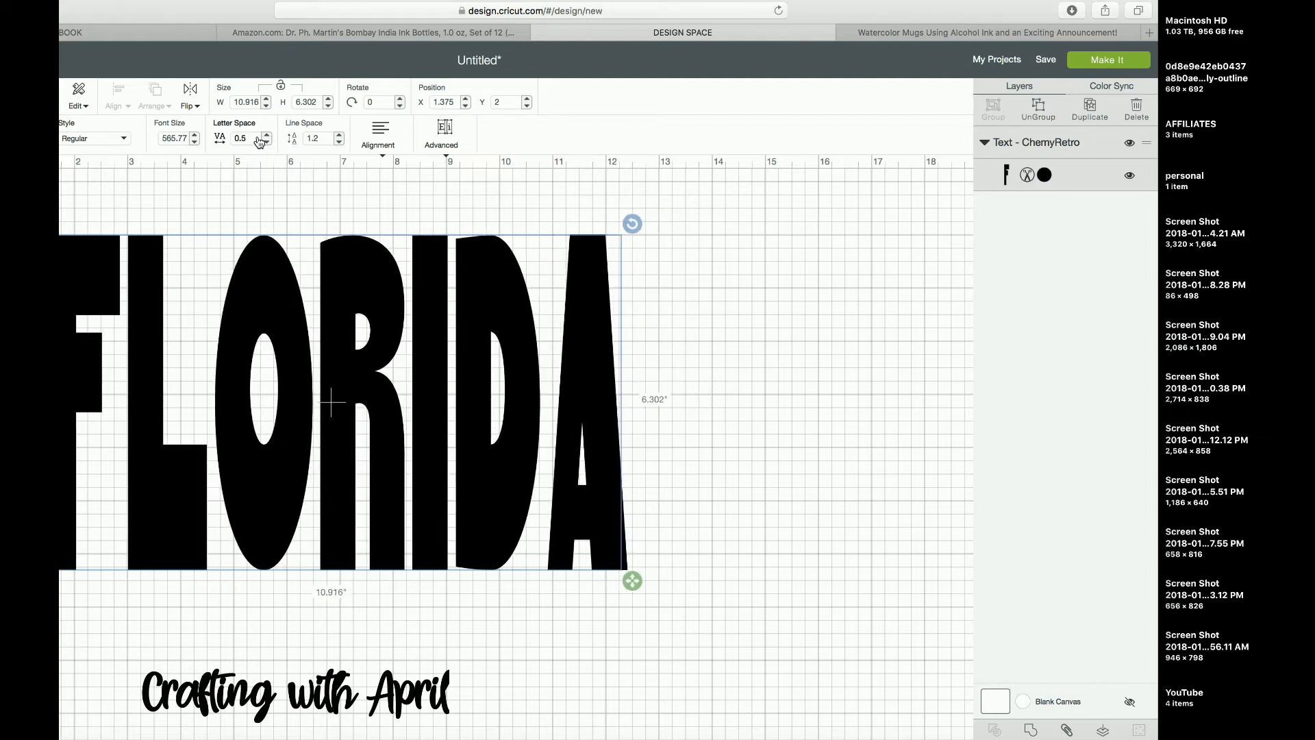
click(265, 141)
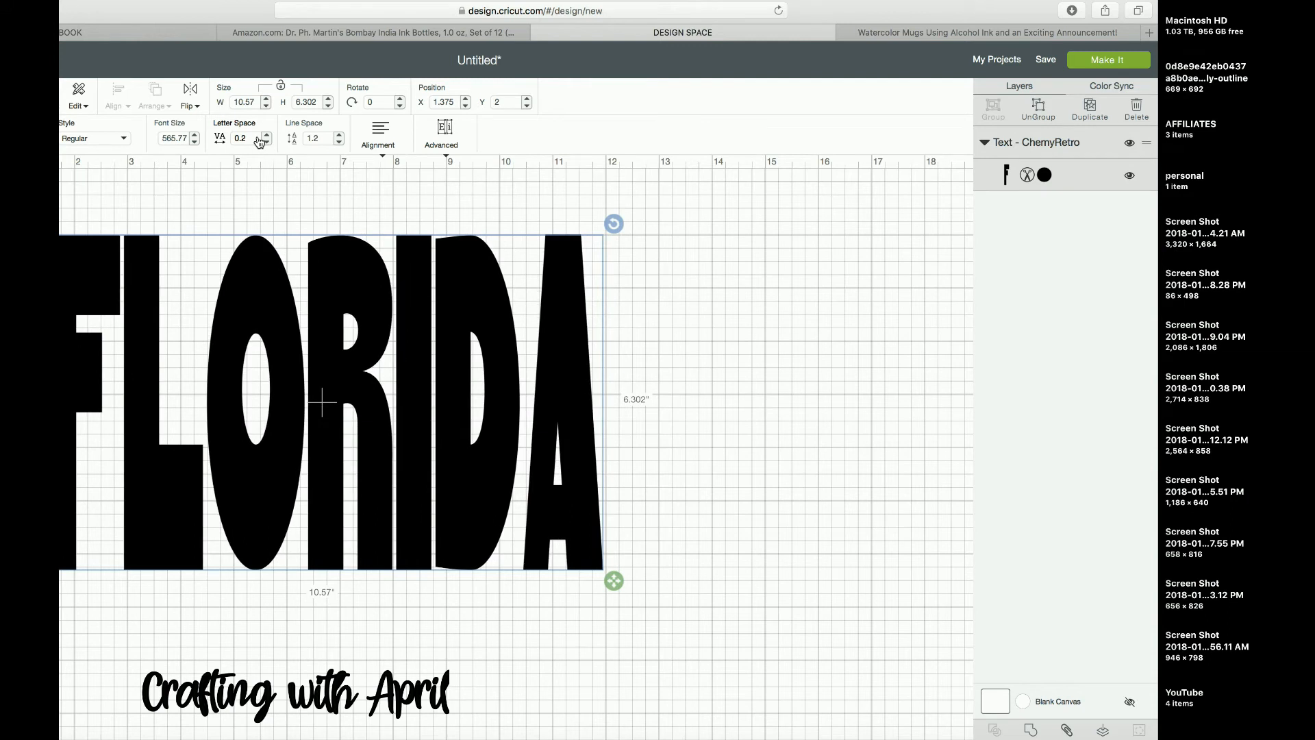
click(265, 141)
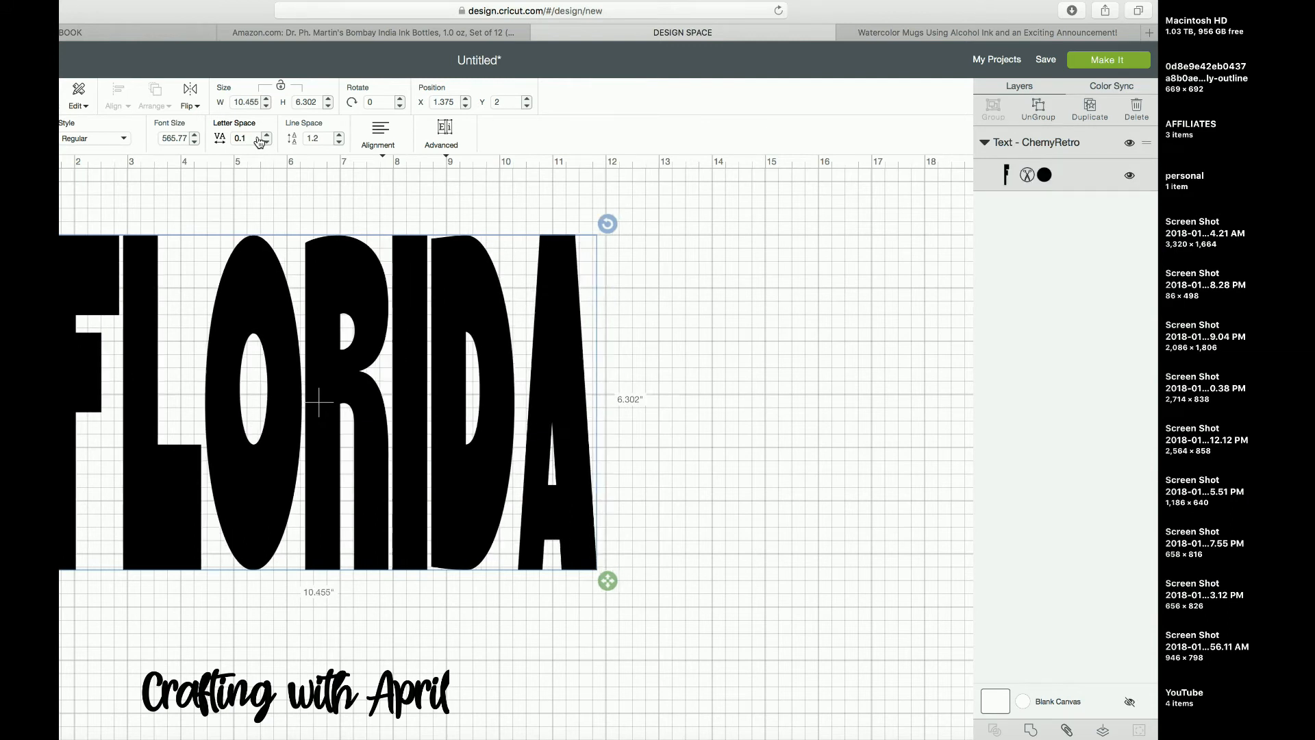
click(634, 324)
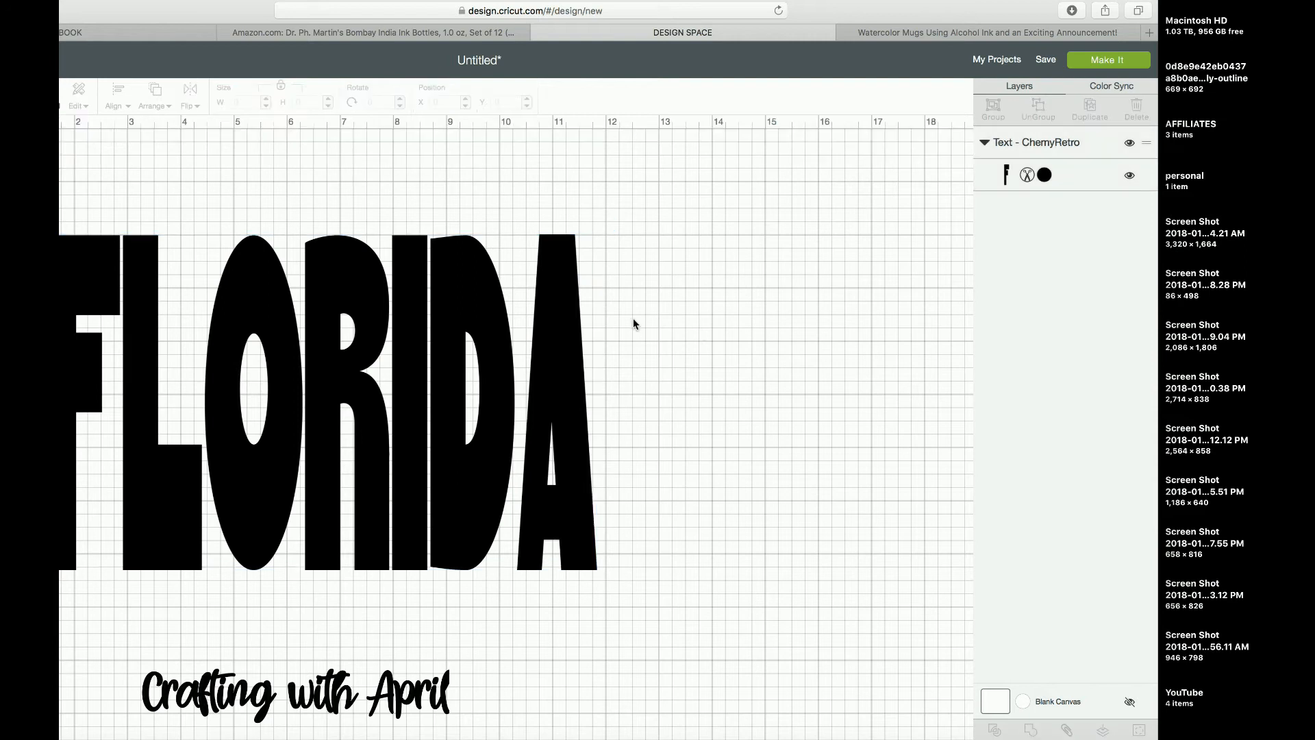
click(336, 395)
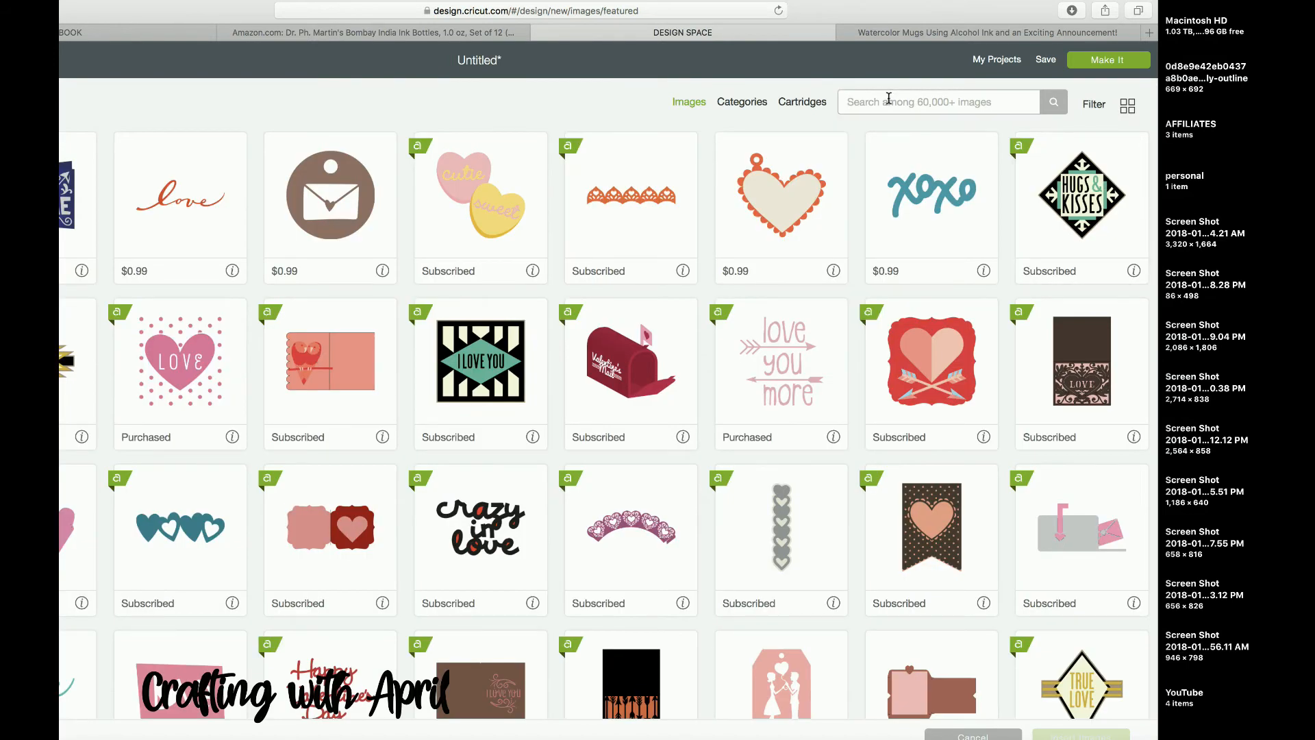
Search images for DOLPHIN and insert the plain grey dolphin.
text(DOLPHIN)
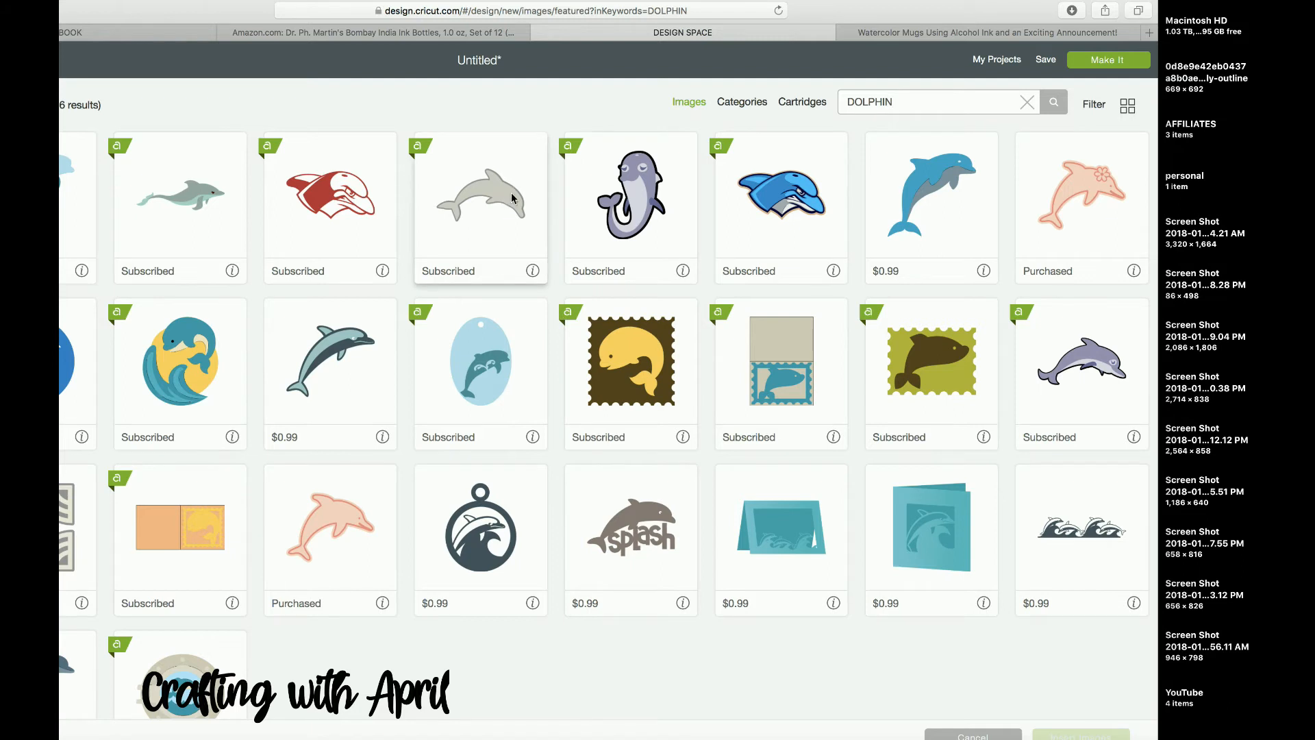
click(479, 194)
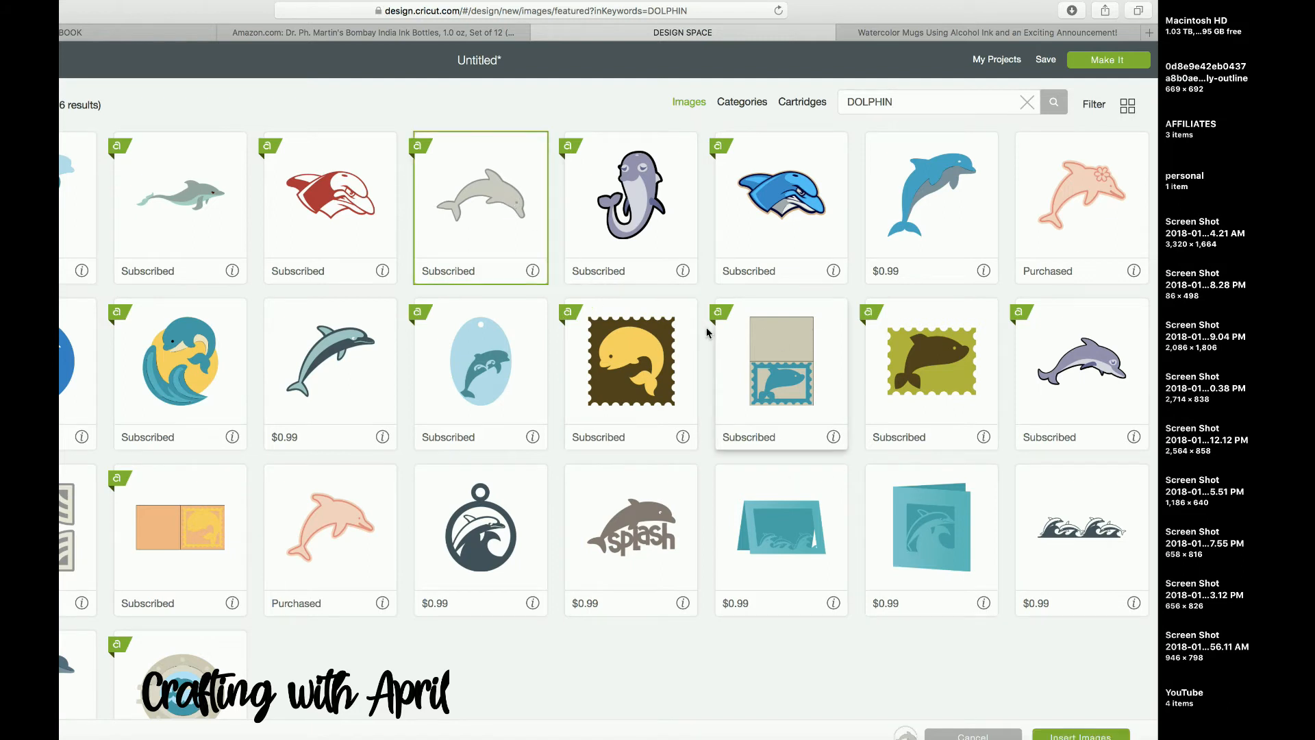
mouse_move(1080, 734)
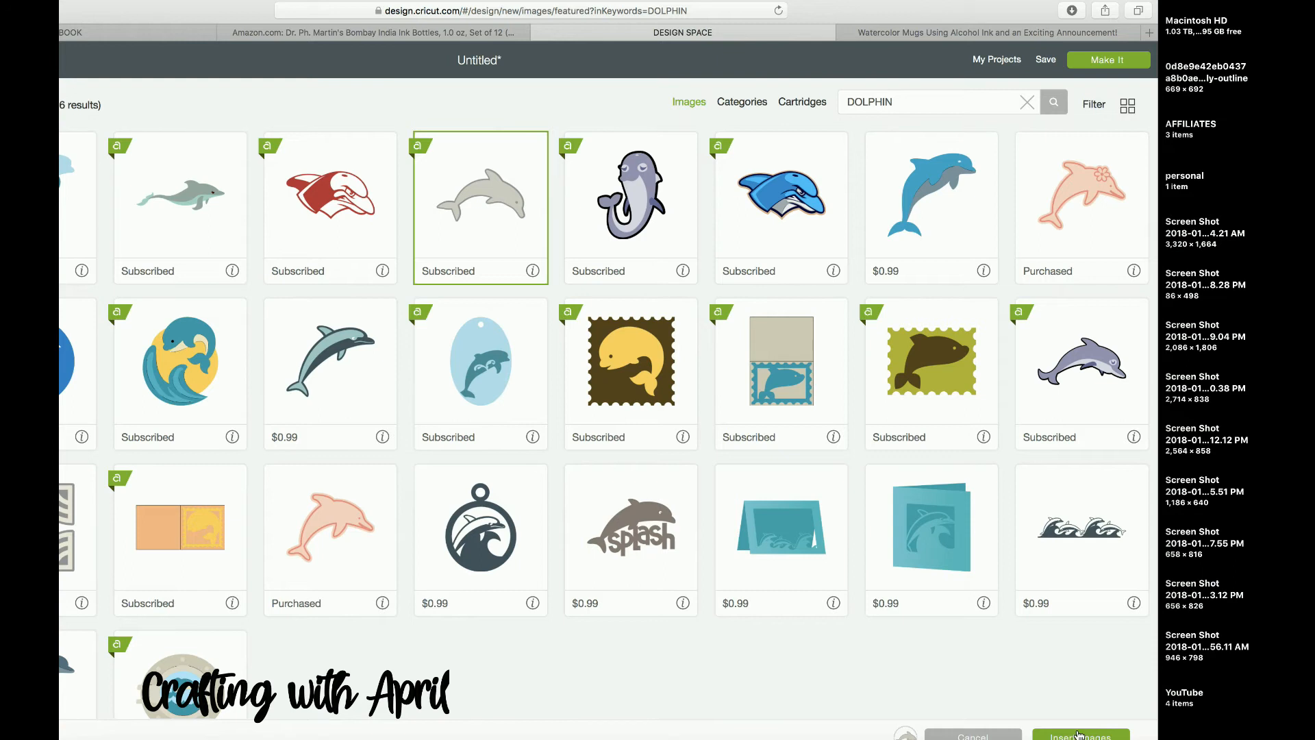
click(1080, 735)
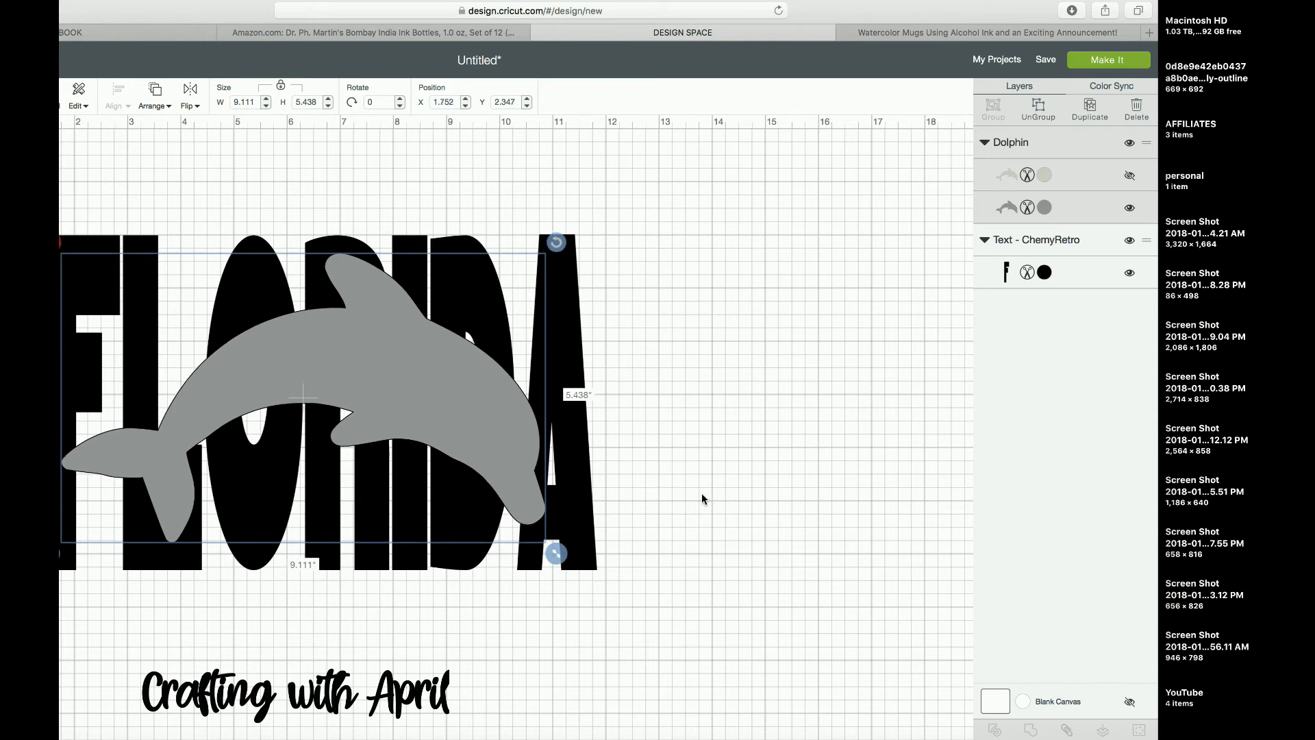
mouse_move(672, 482)
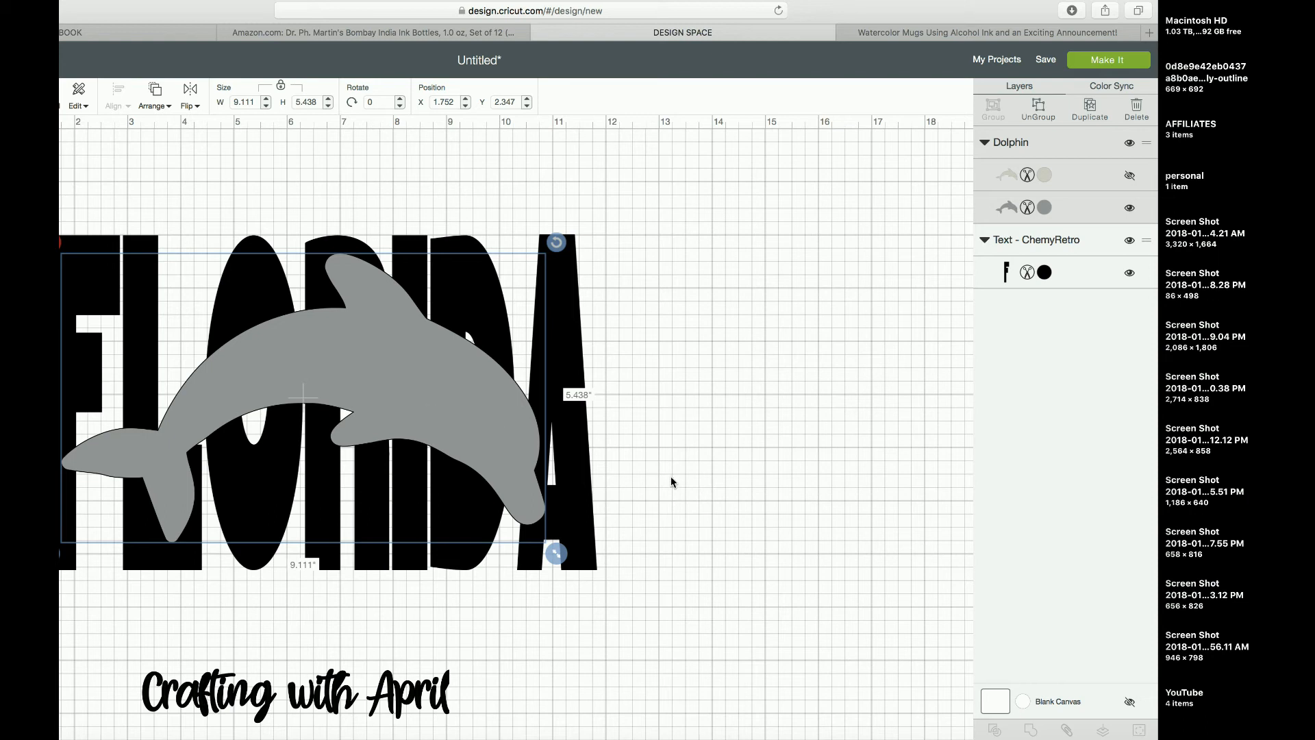
Deselect and reselect the dolphin sitting over the FLORIDA letters.
click(604, 439)
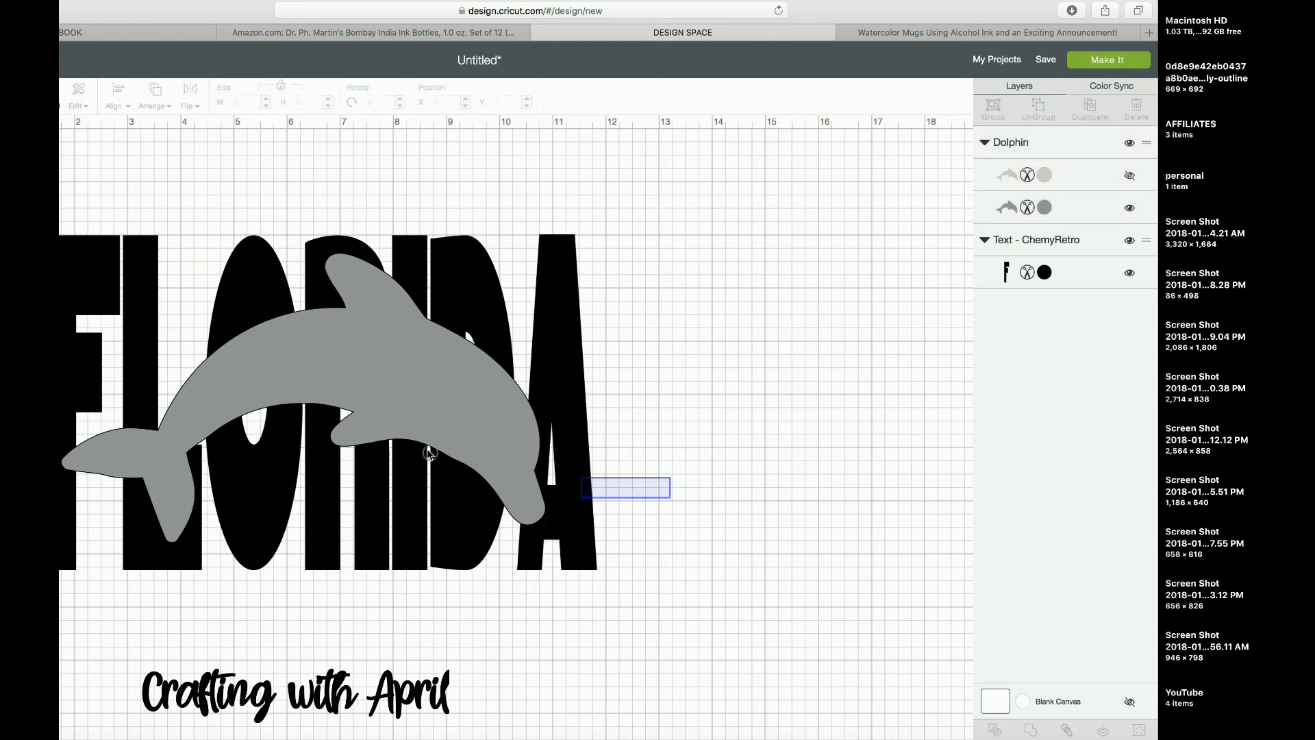
click(335, 402)
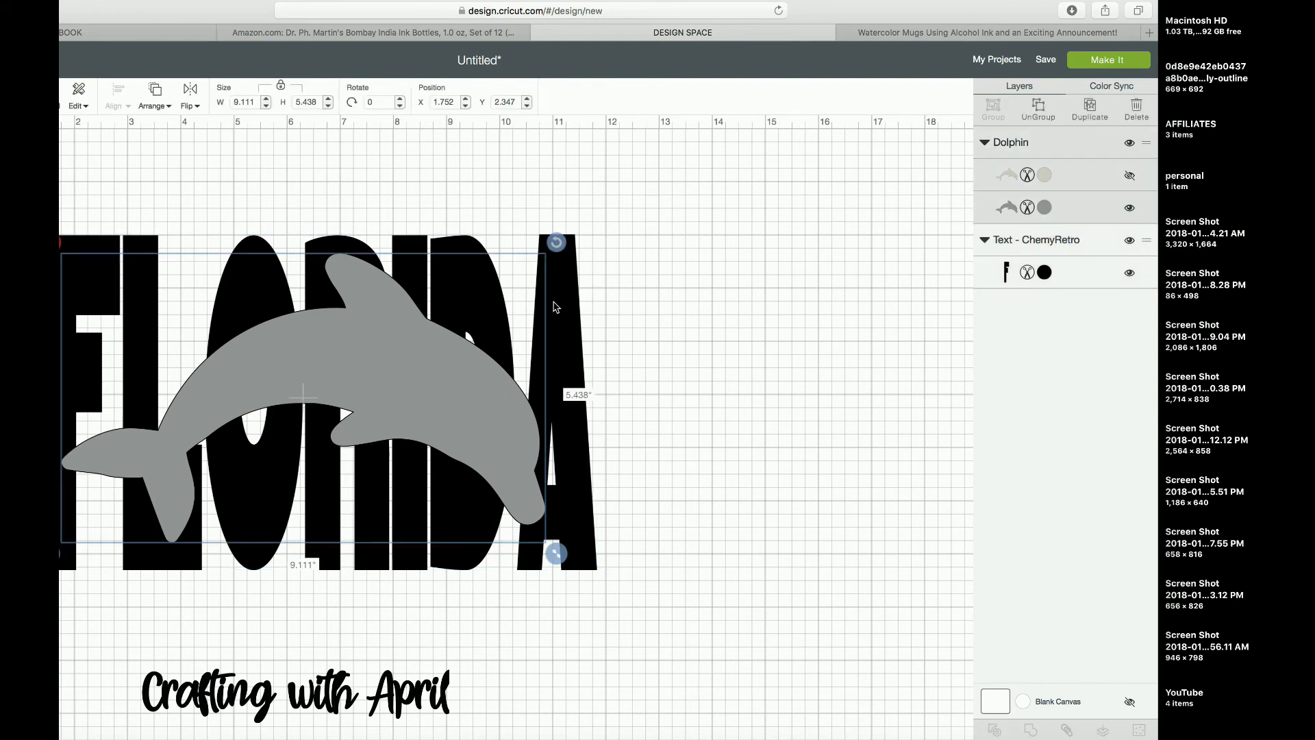
mouse_move(535, 323)
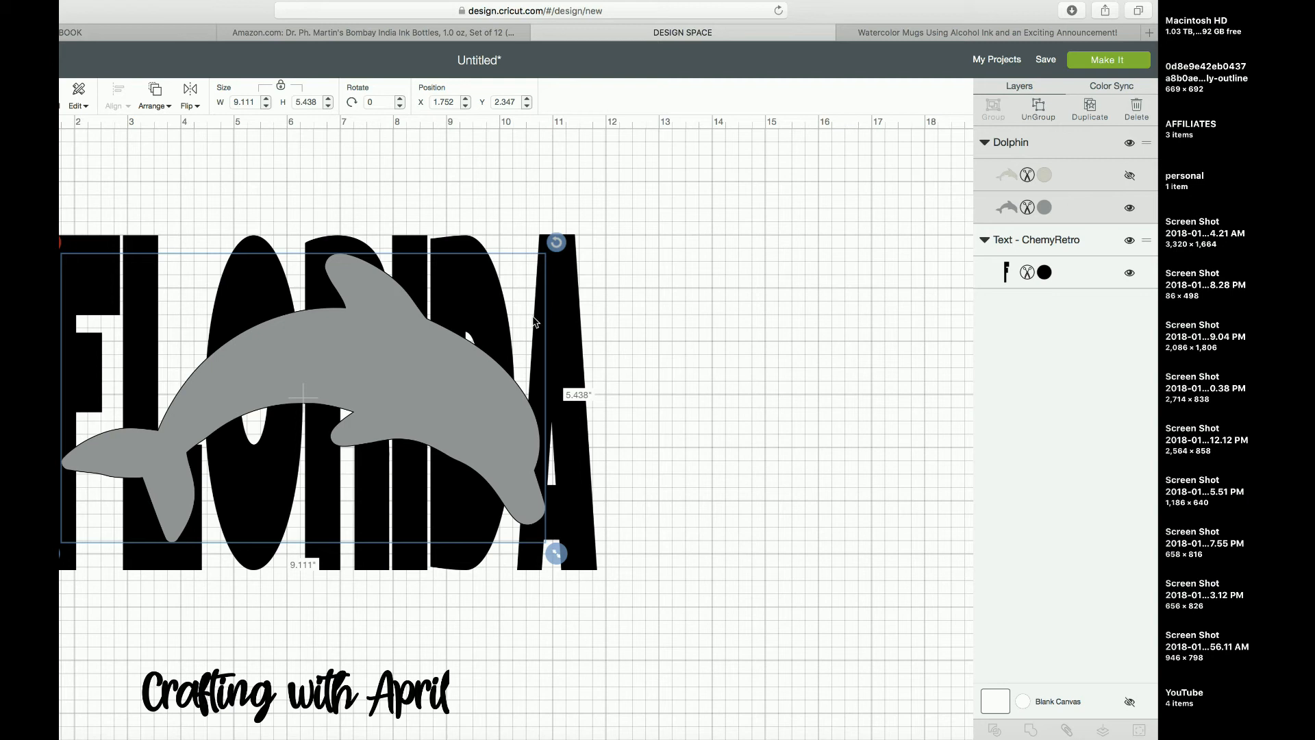
mouse_move(621, 368)
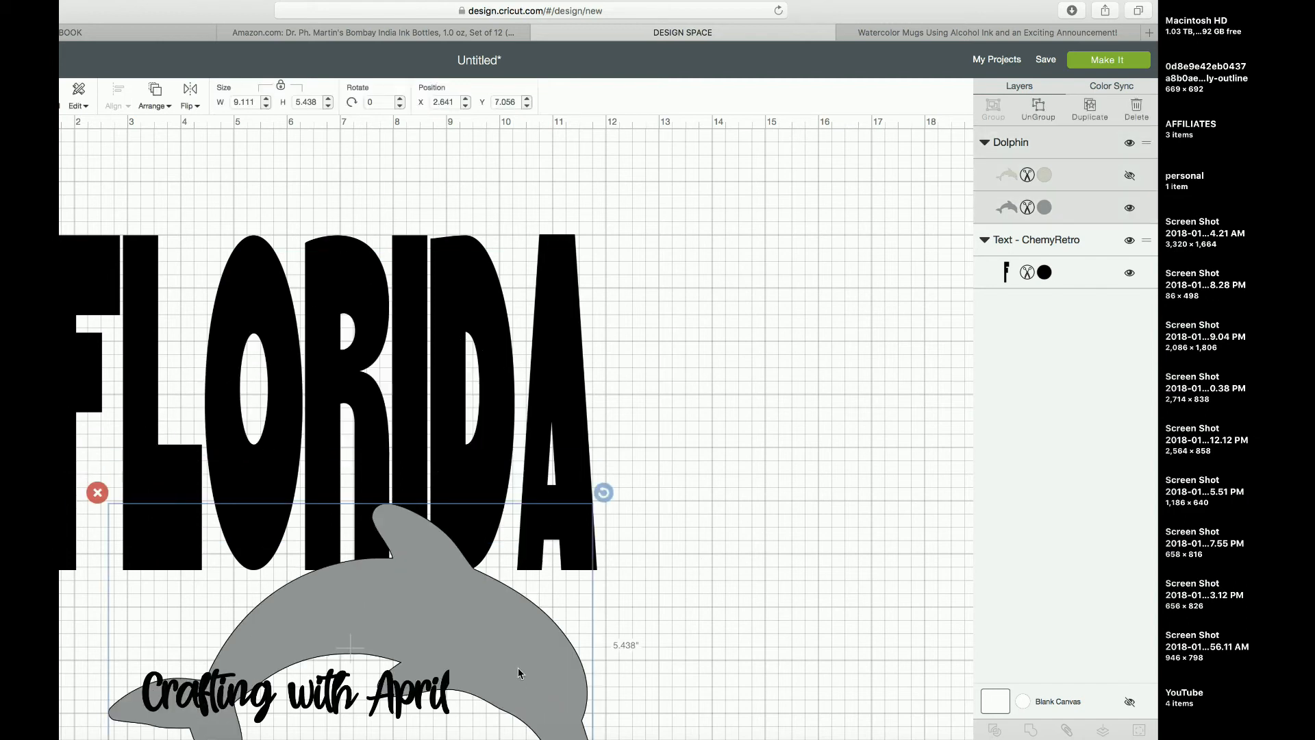
Weld the FLORIDA letters into one shape and drag the dolphin across them.
click(336, 378)
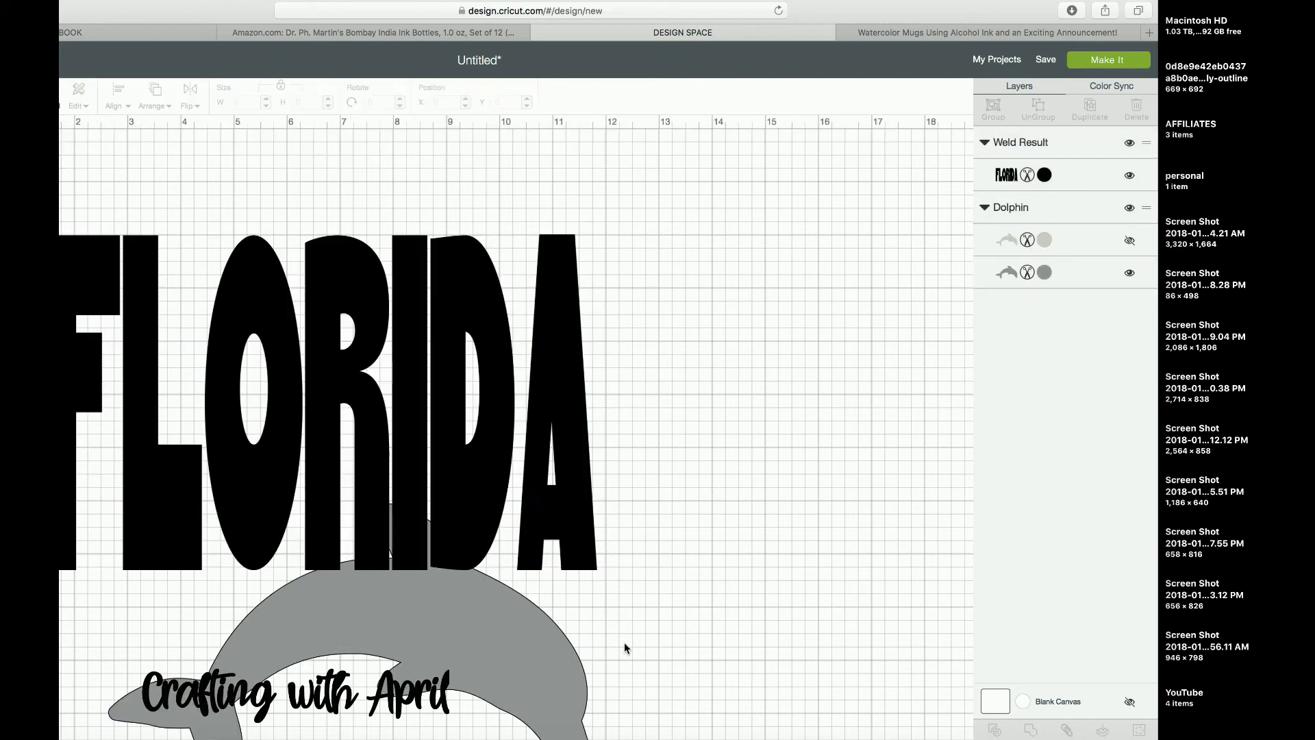
click(335, 394)
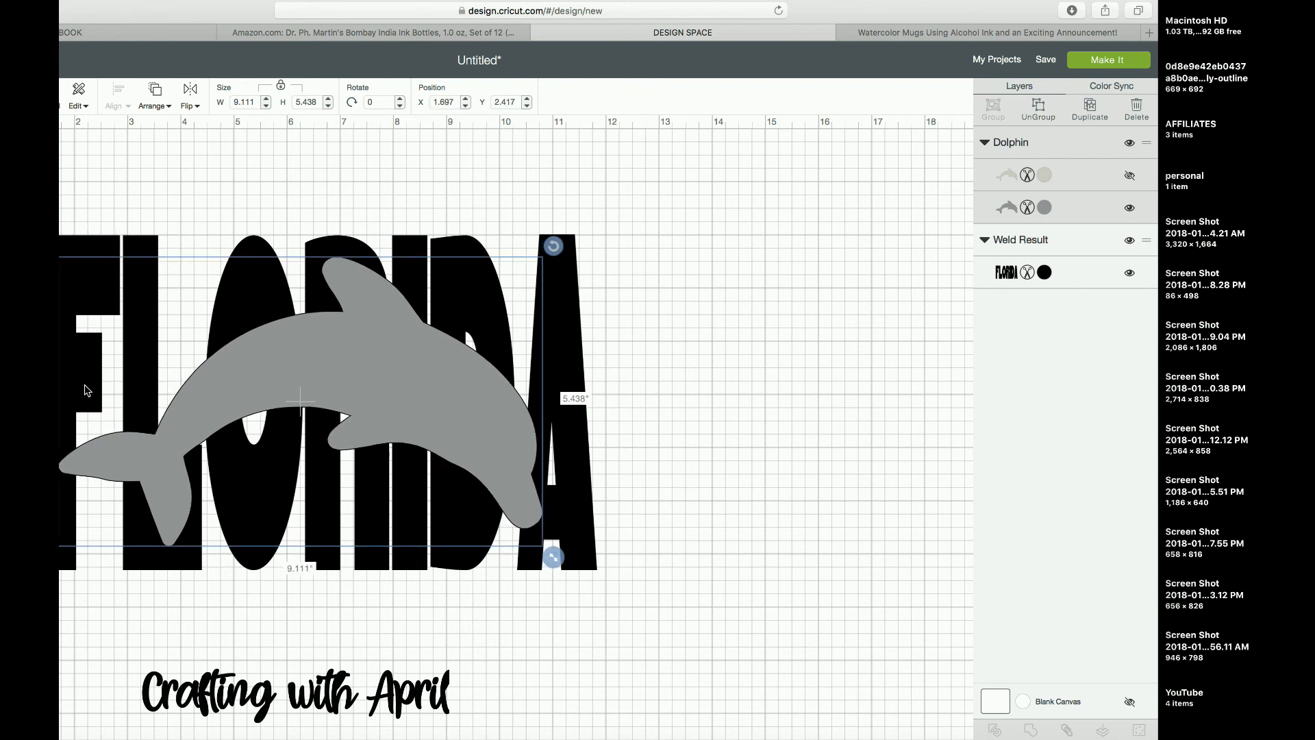
mouse_move(509, 375)
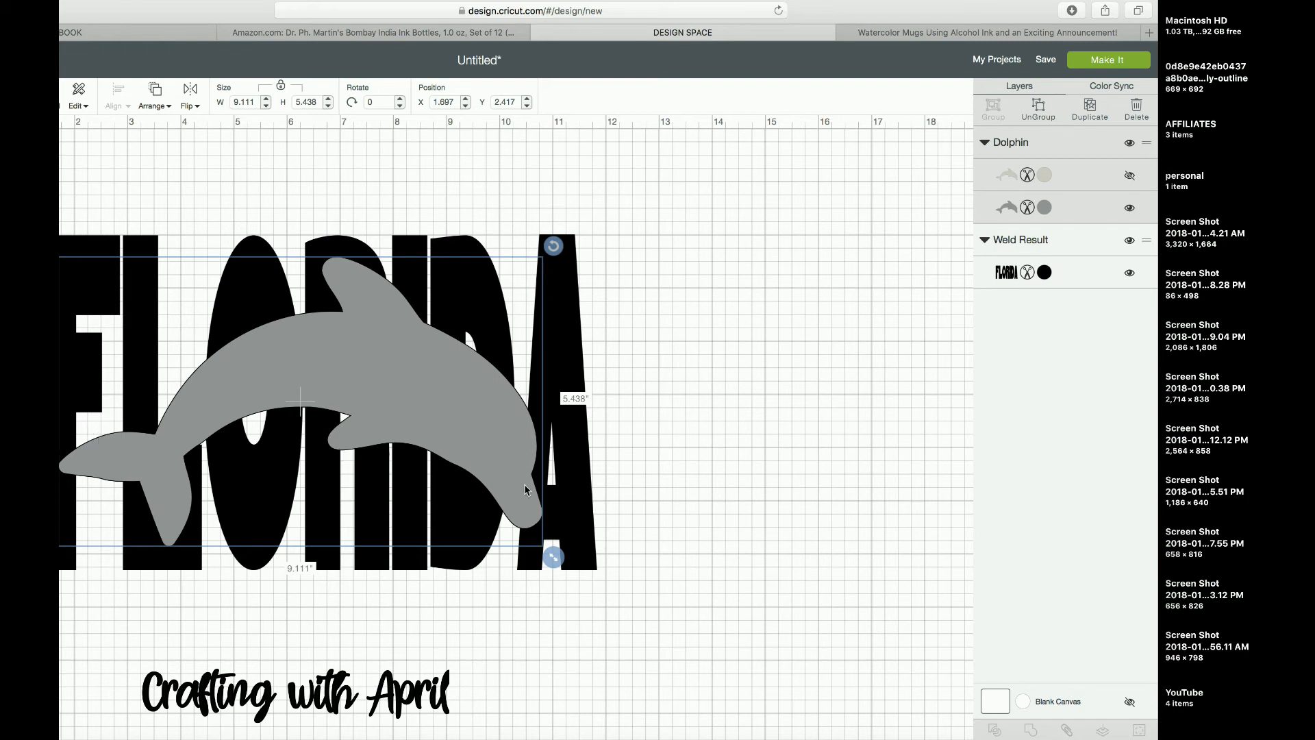
mouse_move(601, 535)
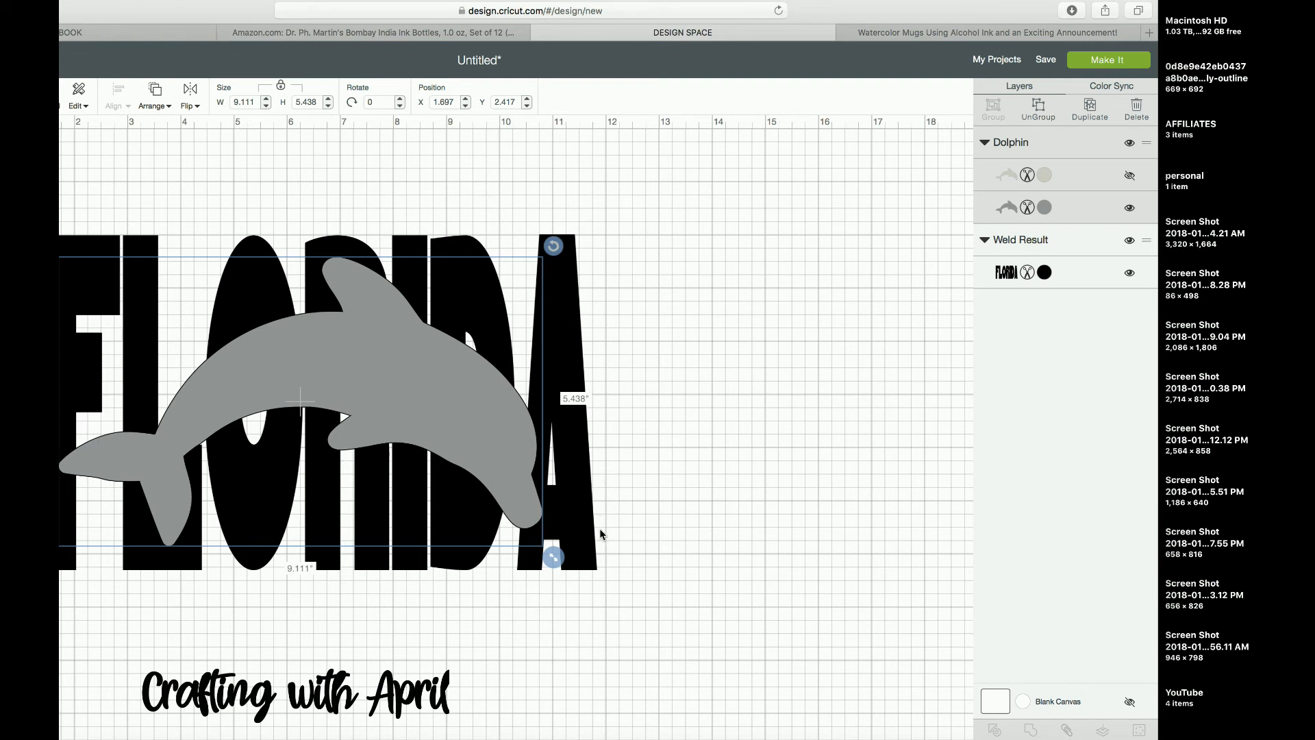
click(629, 539)
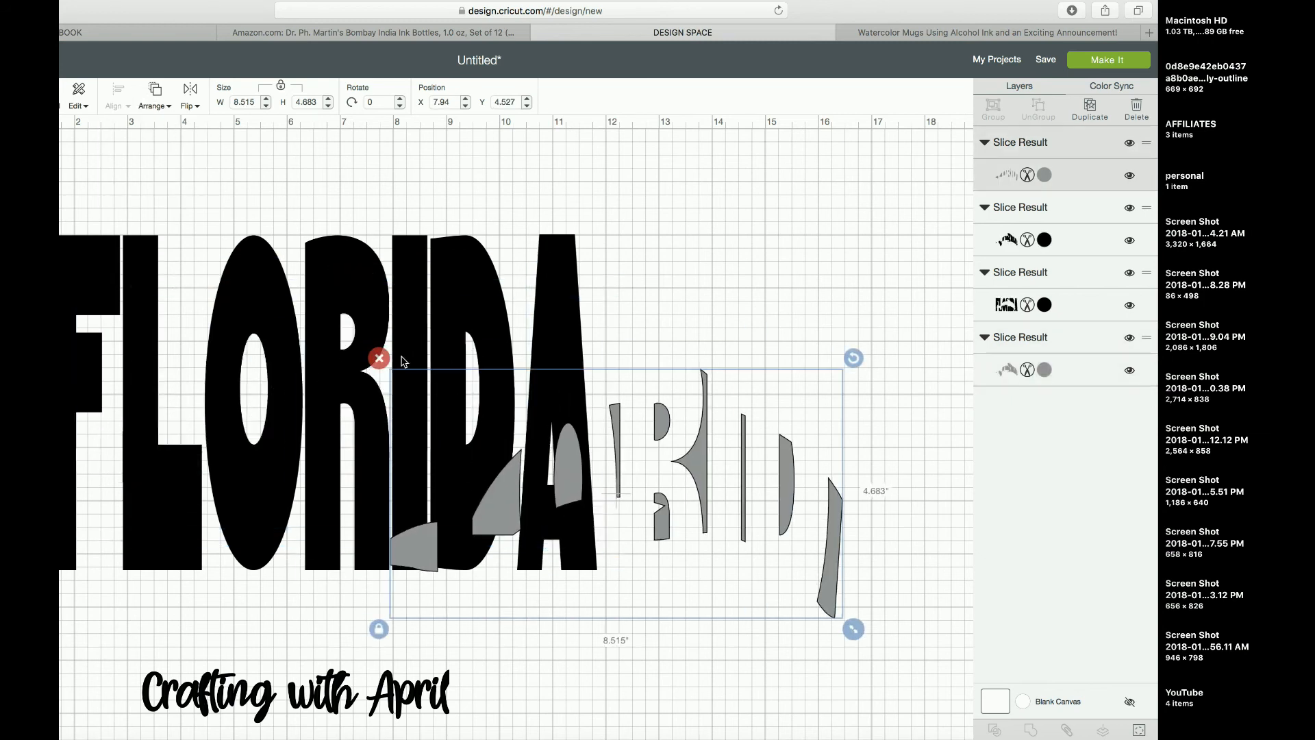
mouse_move(494, 486)
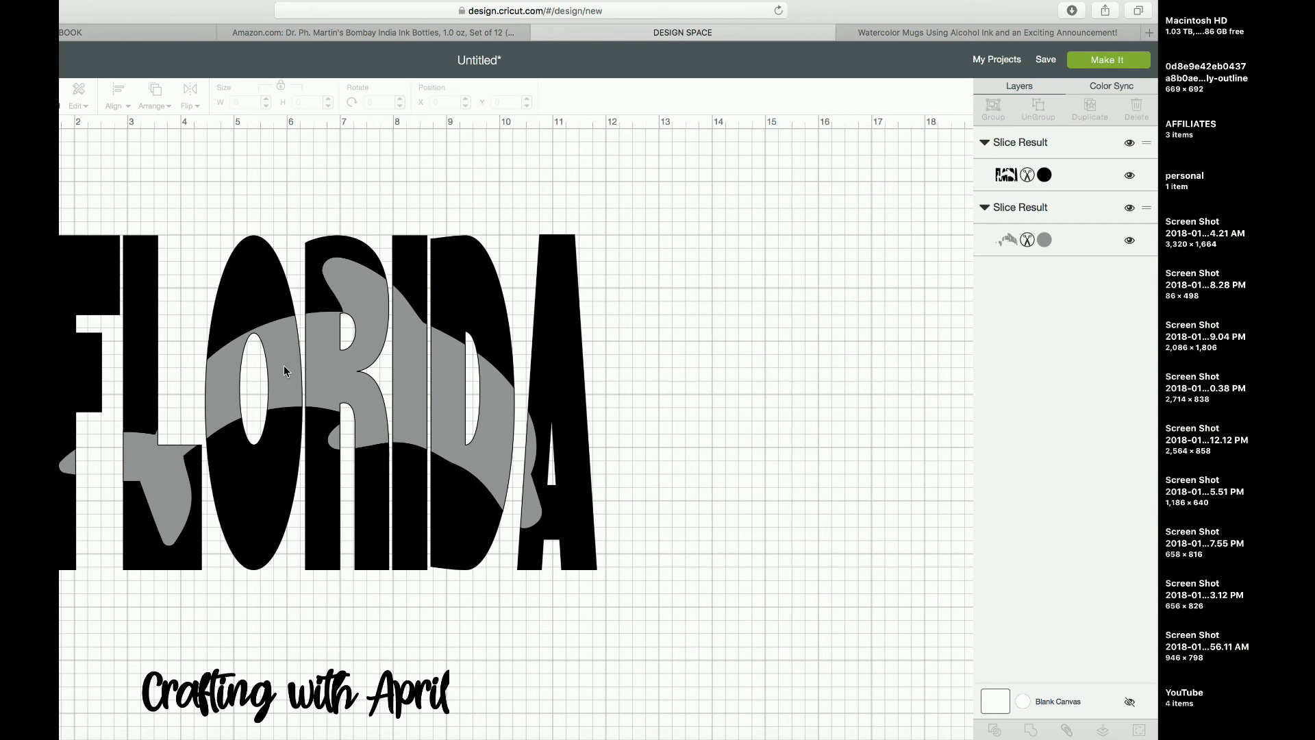
mouse_move(1091, 56)
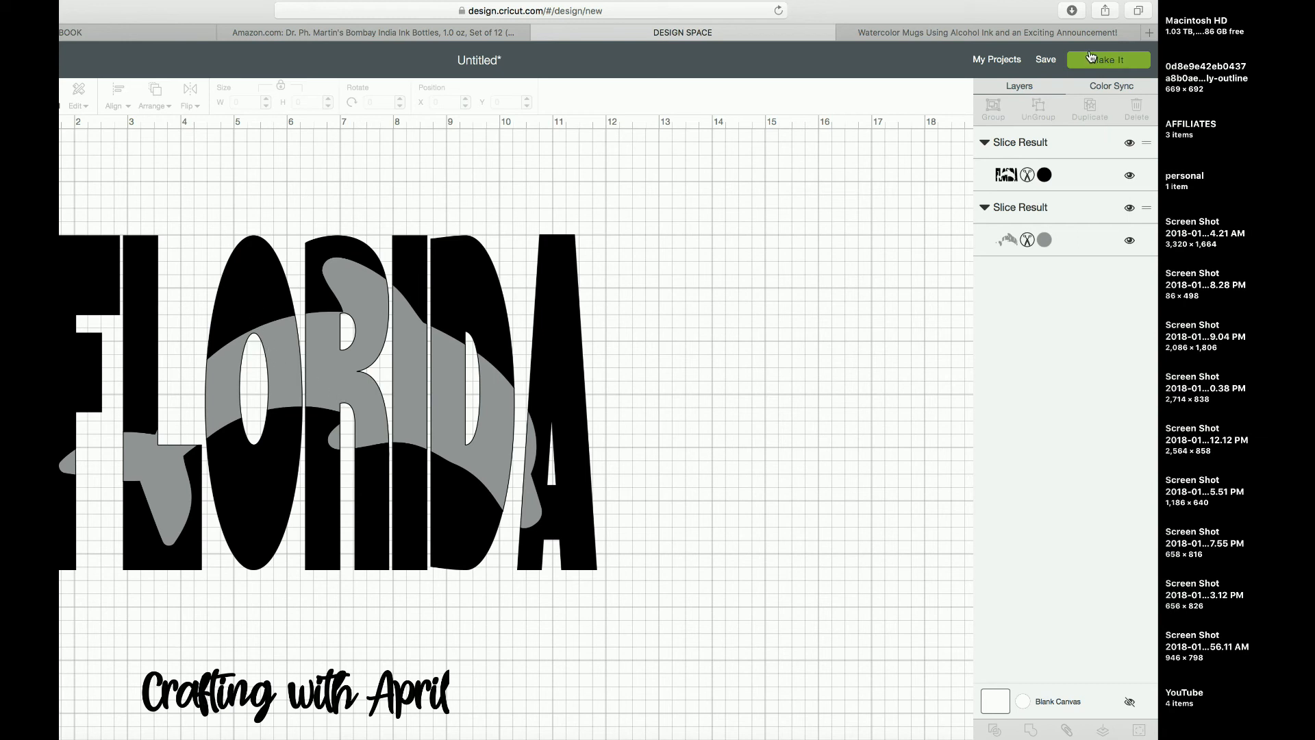
Send the sliced FLORIDA and dolphin design to the cutting mats.
click(1107, 60)
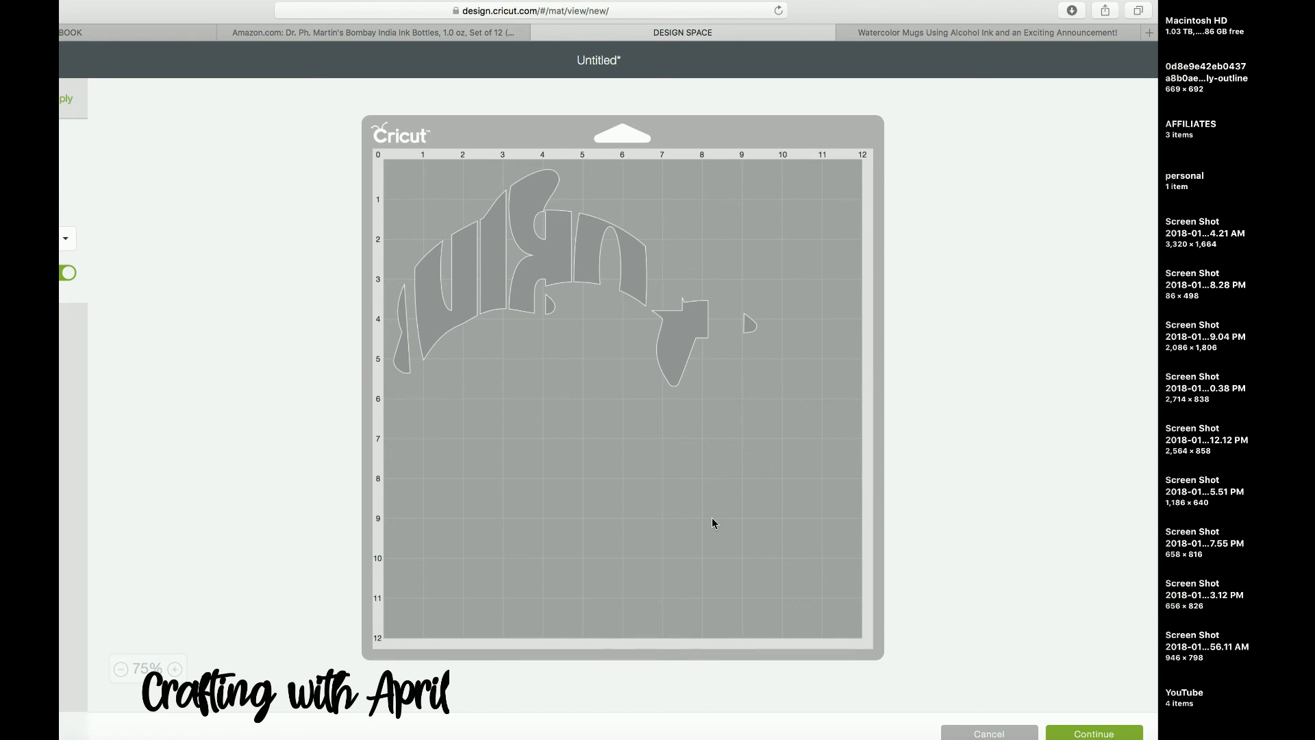
mouse_move(216, 258)
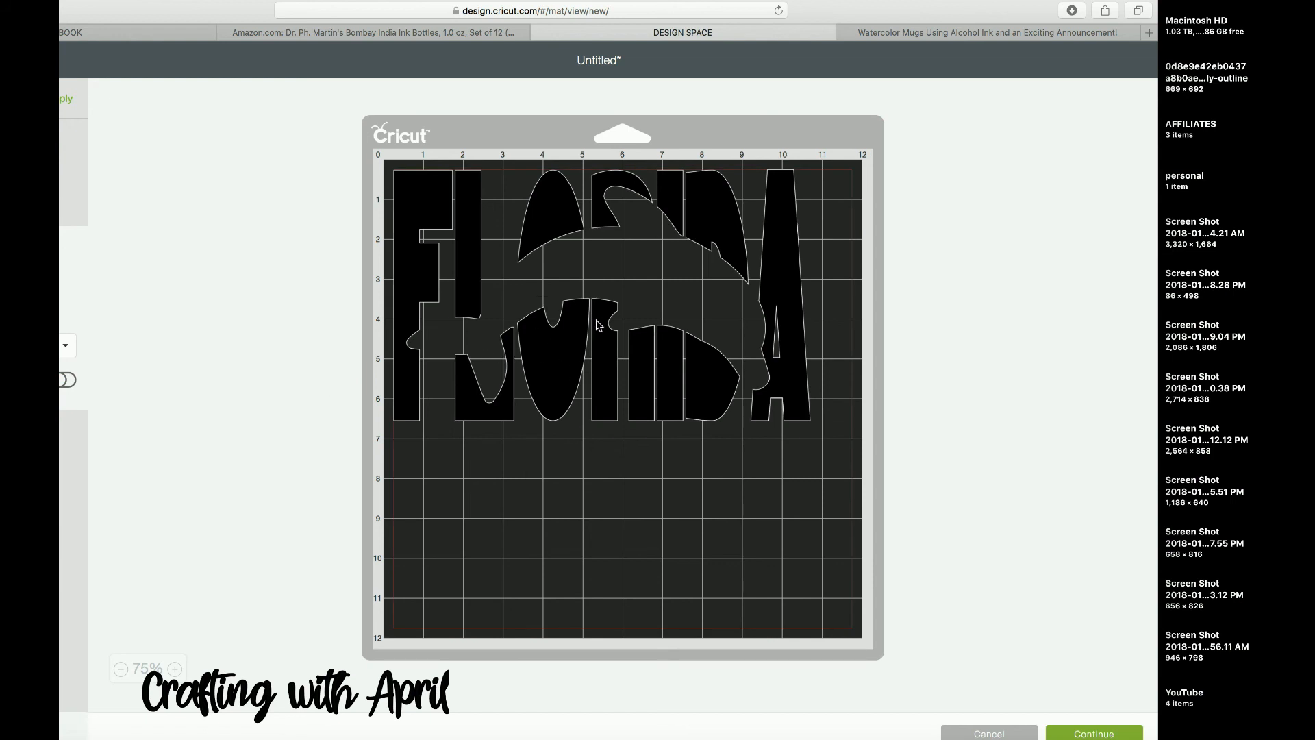
mouse_move(539, 217)
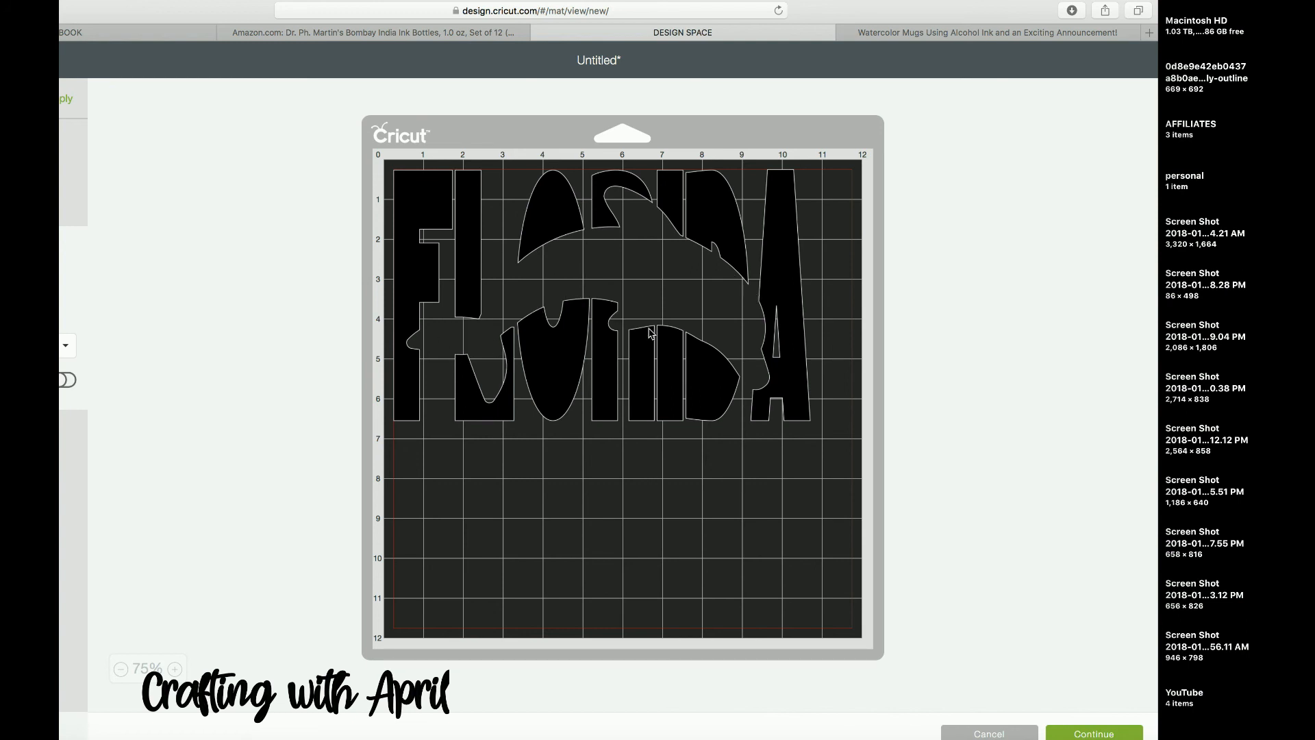
mouse_move(545, 167)
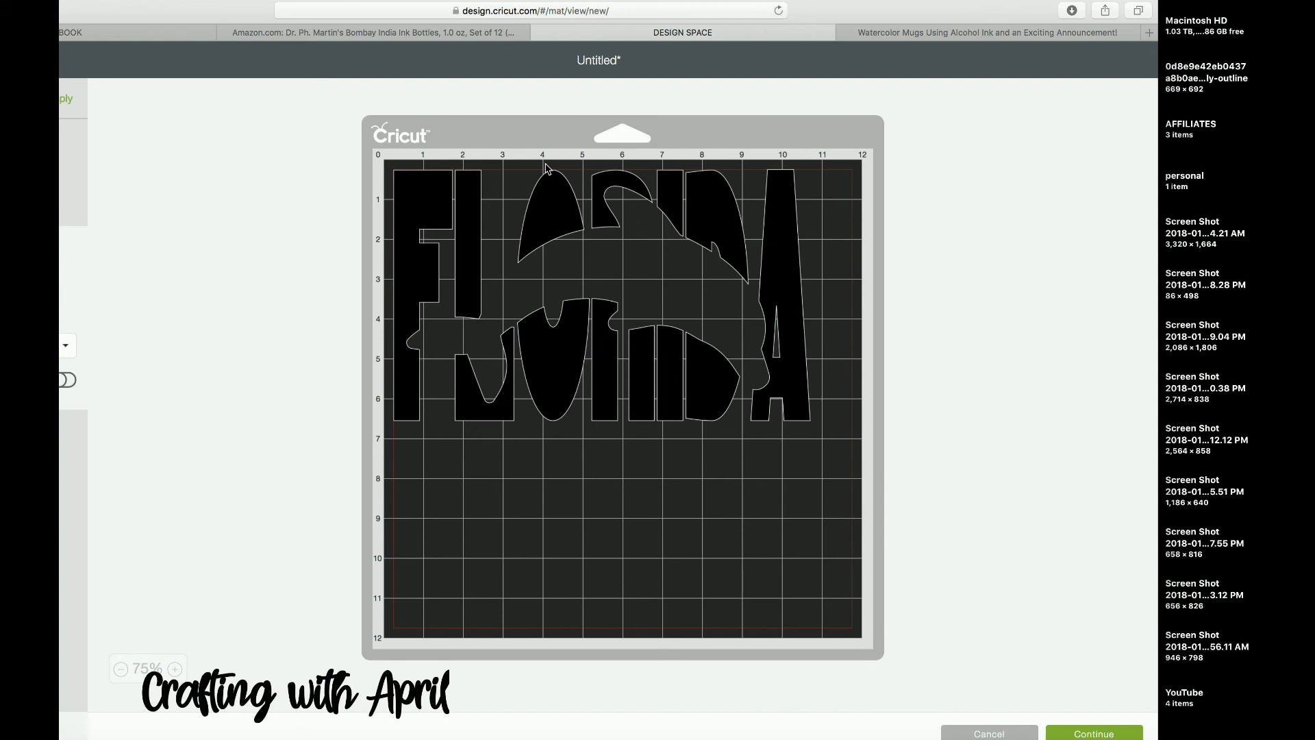
mouse_move(650, 324)
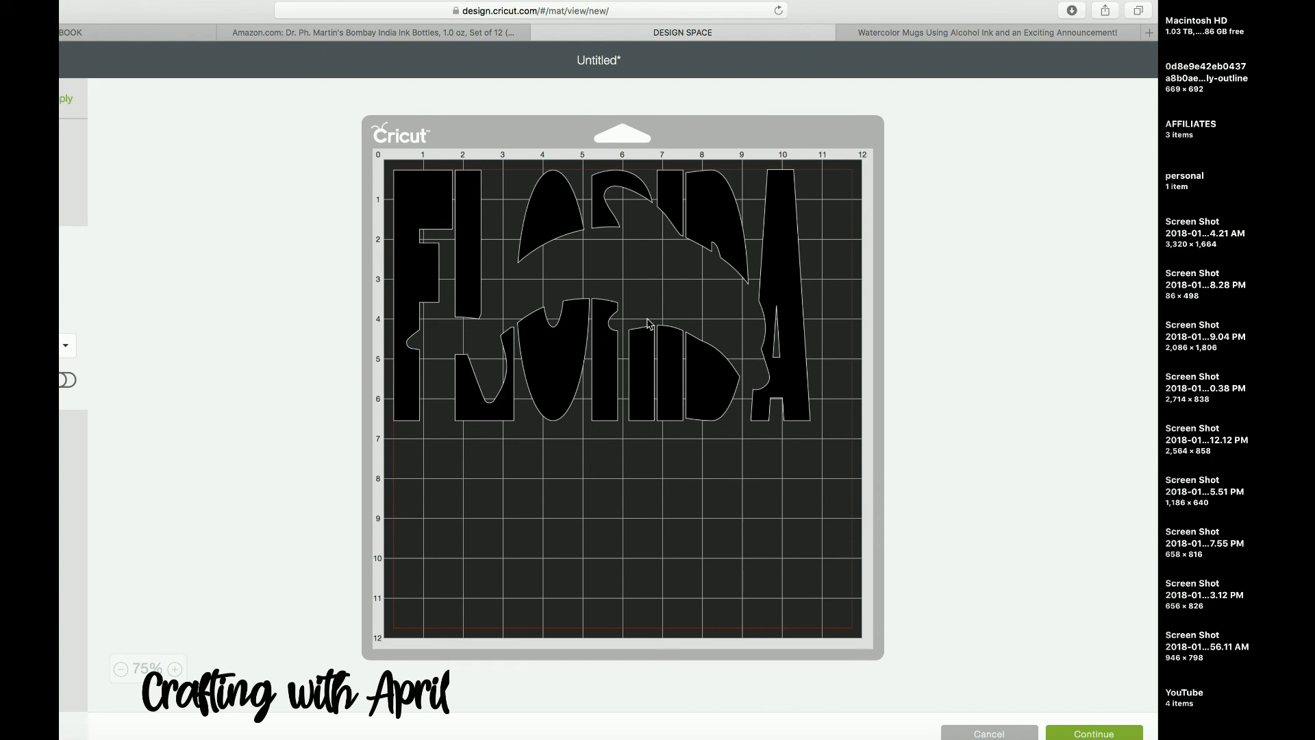
mouse_move(680, 378)
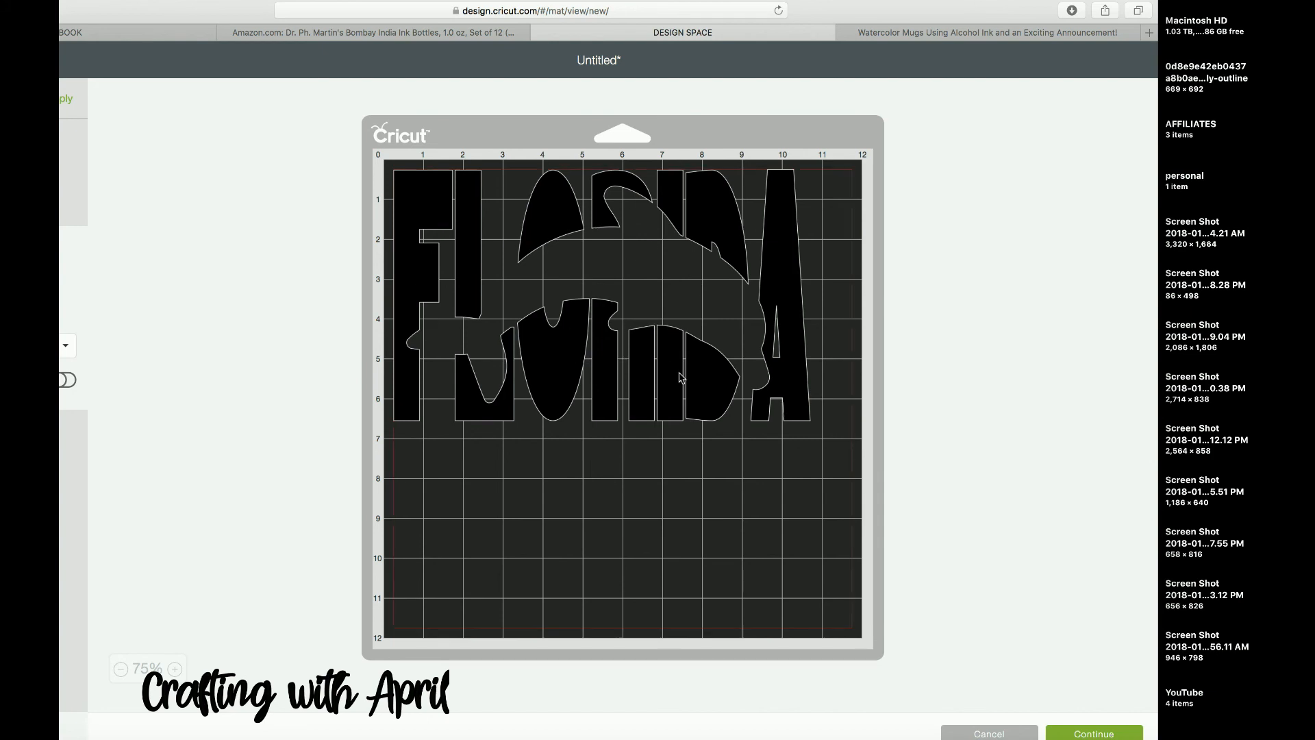
mouse_move(418, 130)
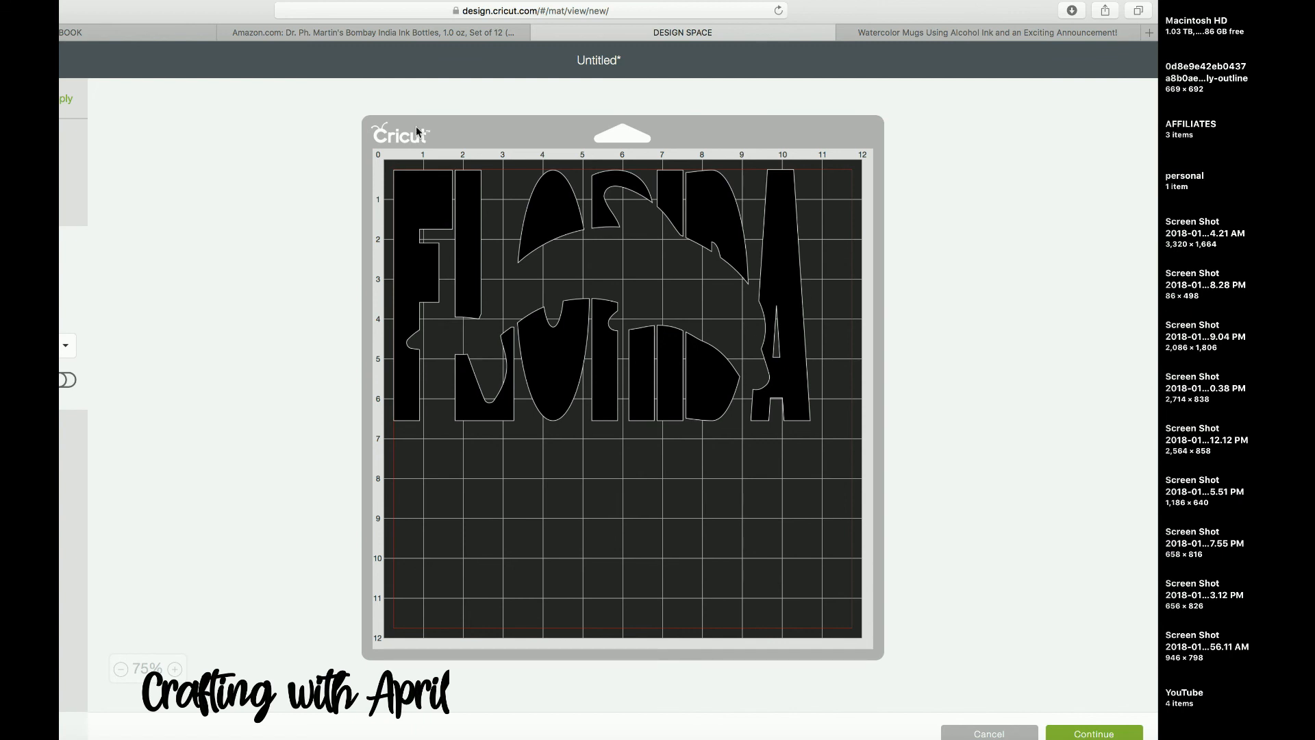
mouse_move(436, 314)
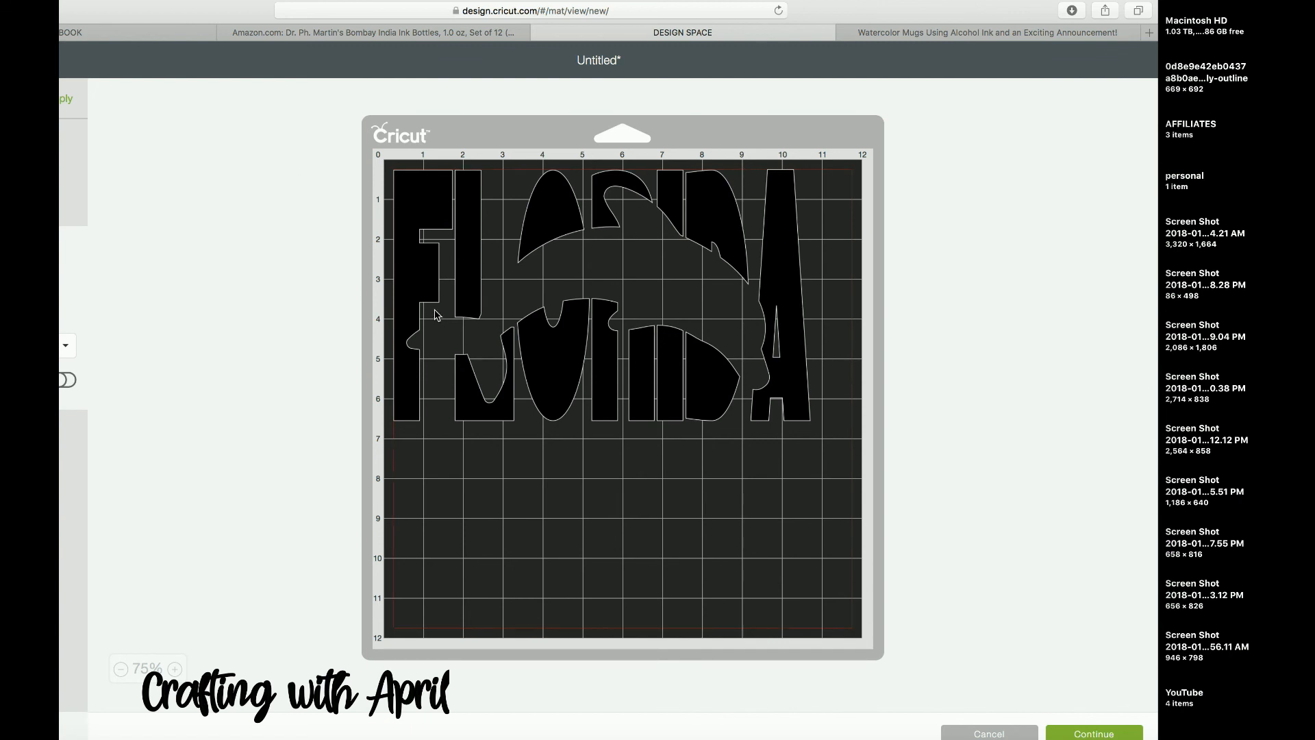
mouse_move(595, 257)
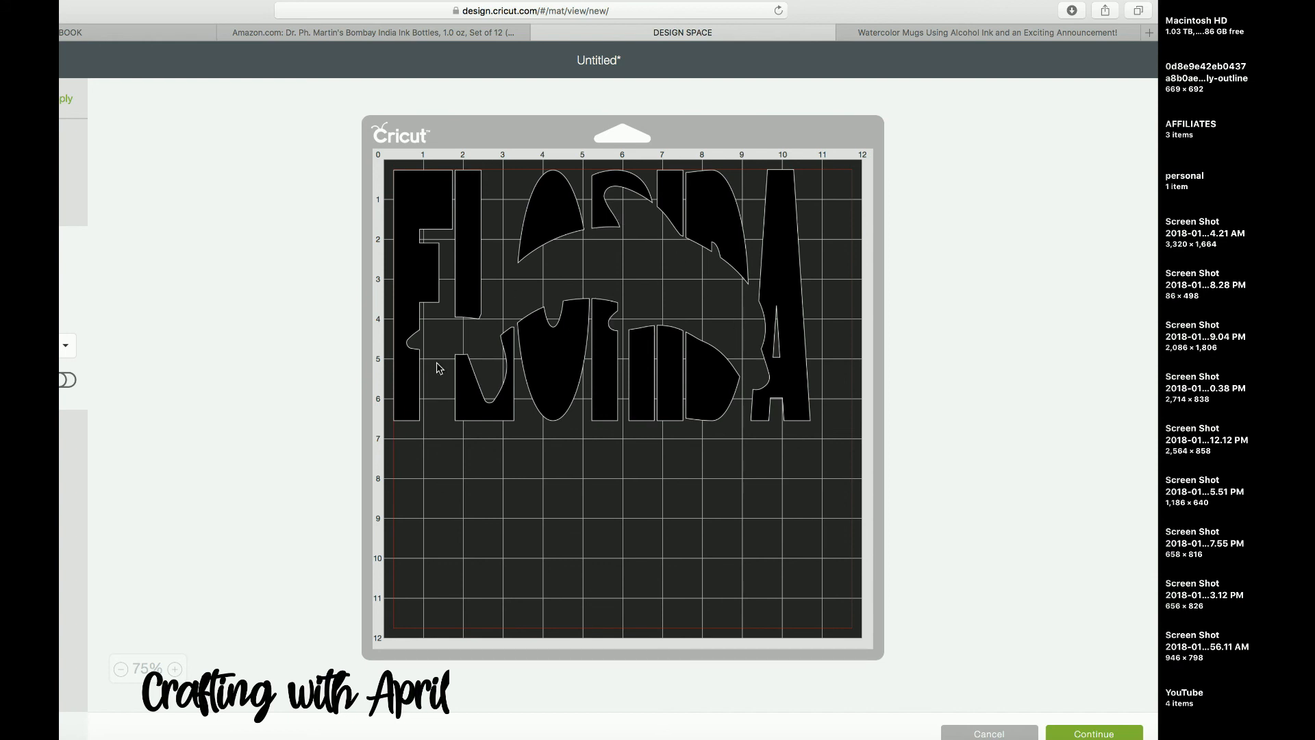
mouse_move(436, 303)
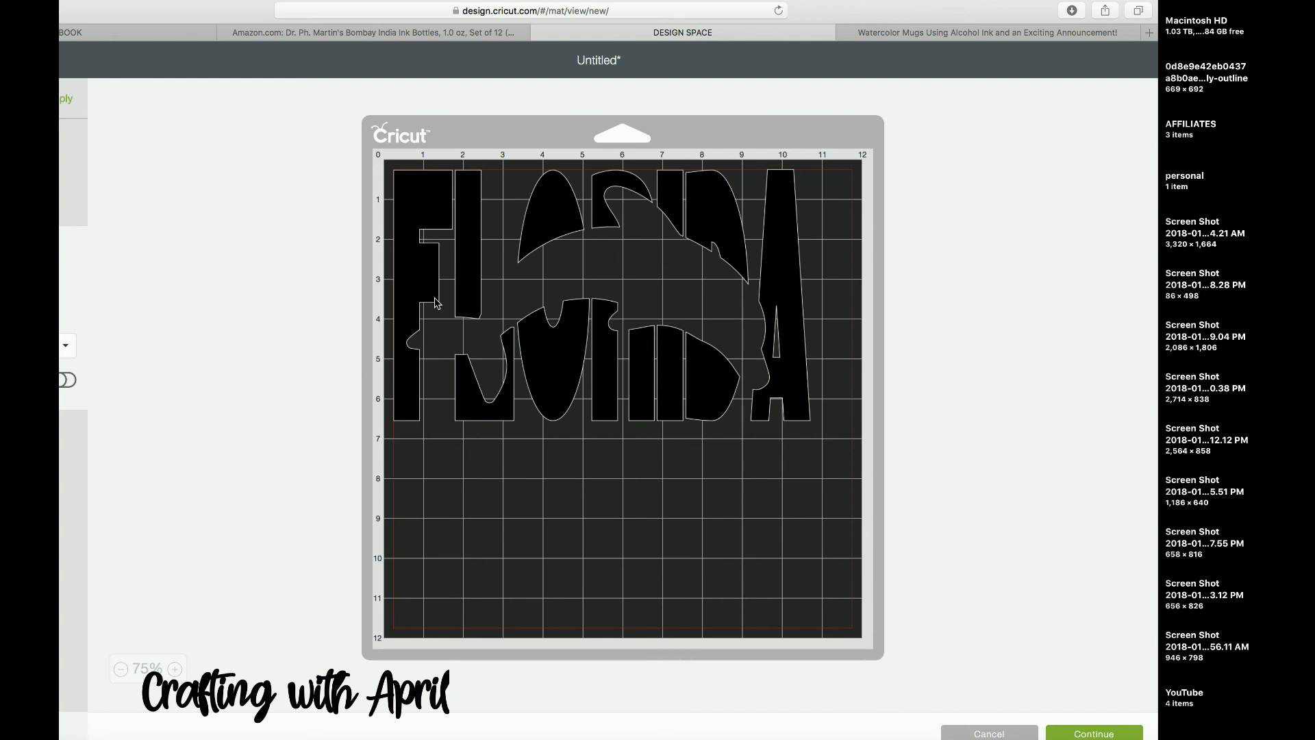
mouse_move(658, 306)
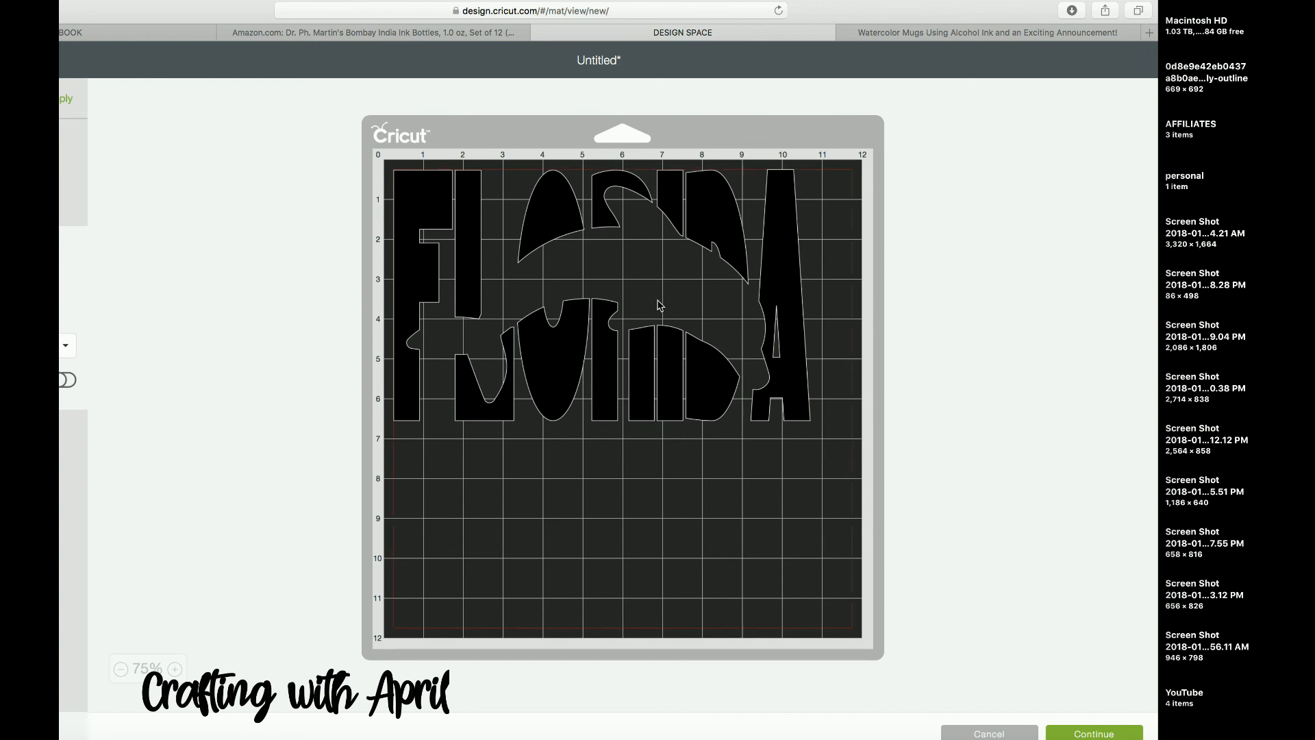
mouse_move(511, 285)
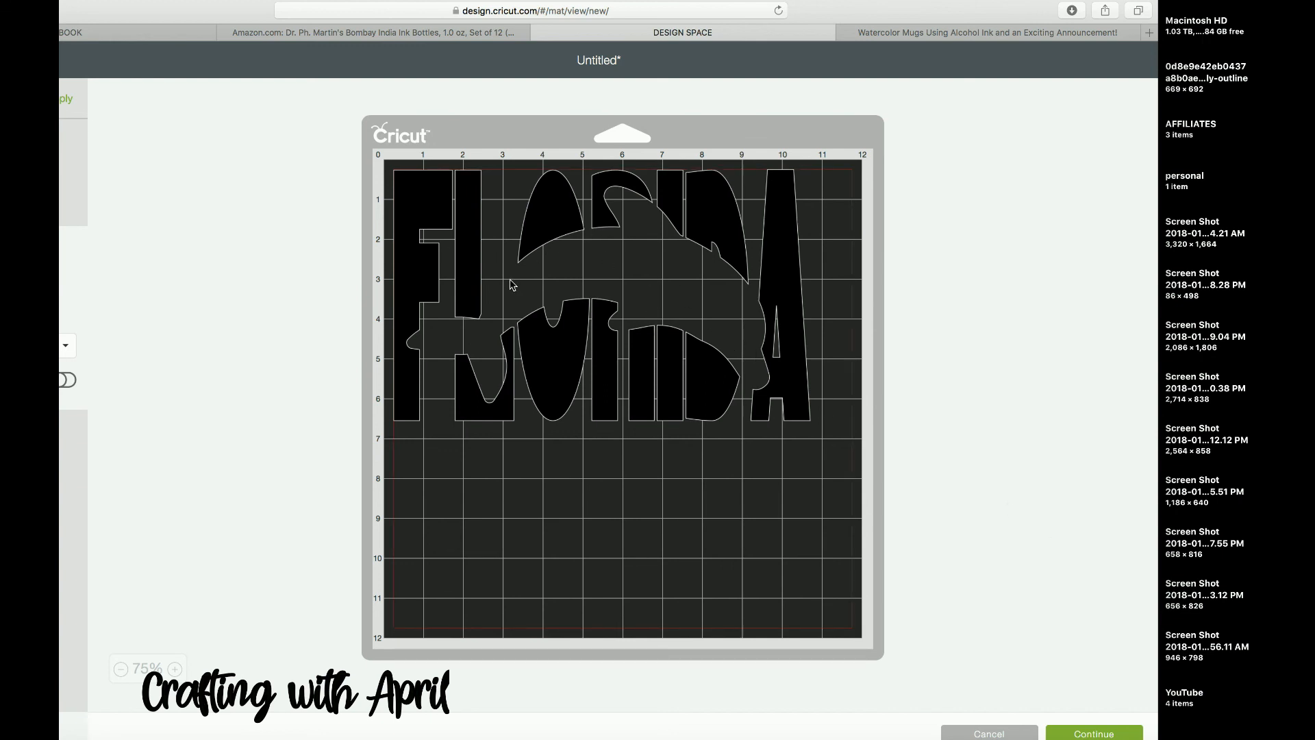
mouse_move(609, 281)
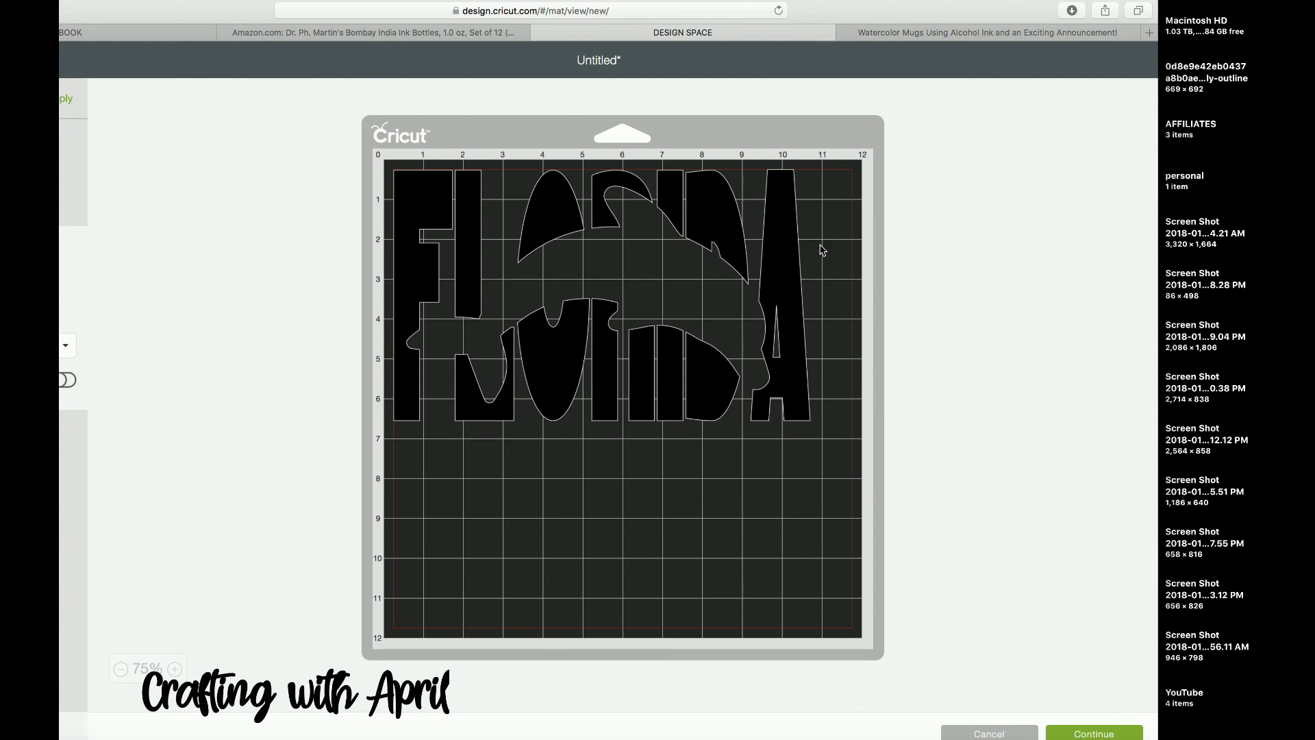
mouse_move(814, 209)
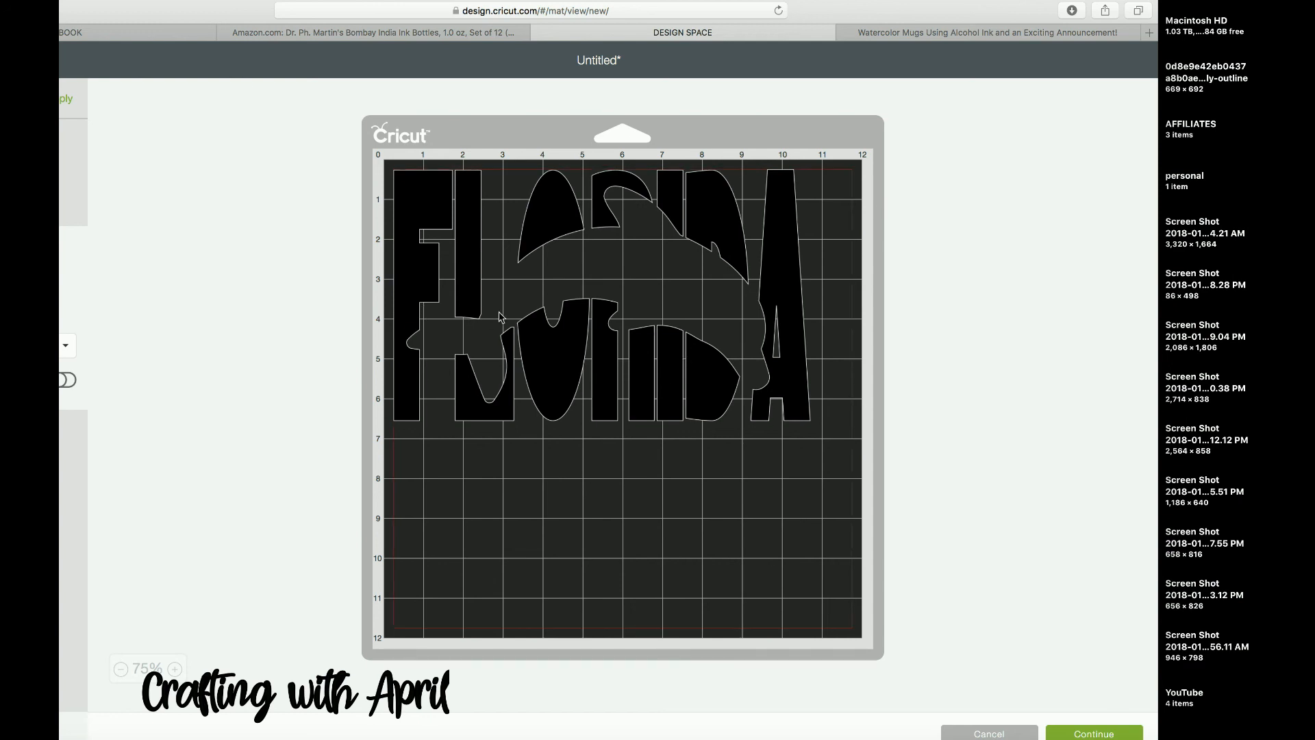
mouse_move(832, 279)
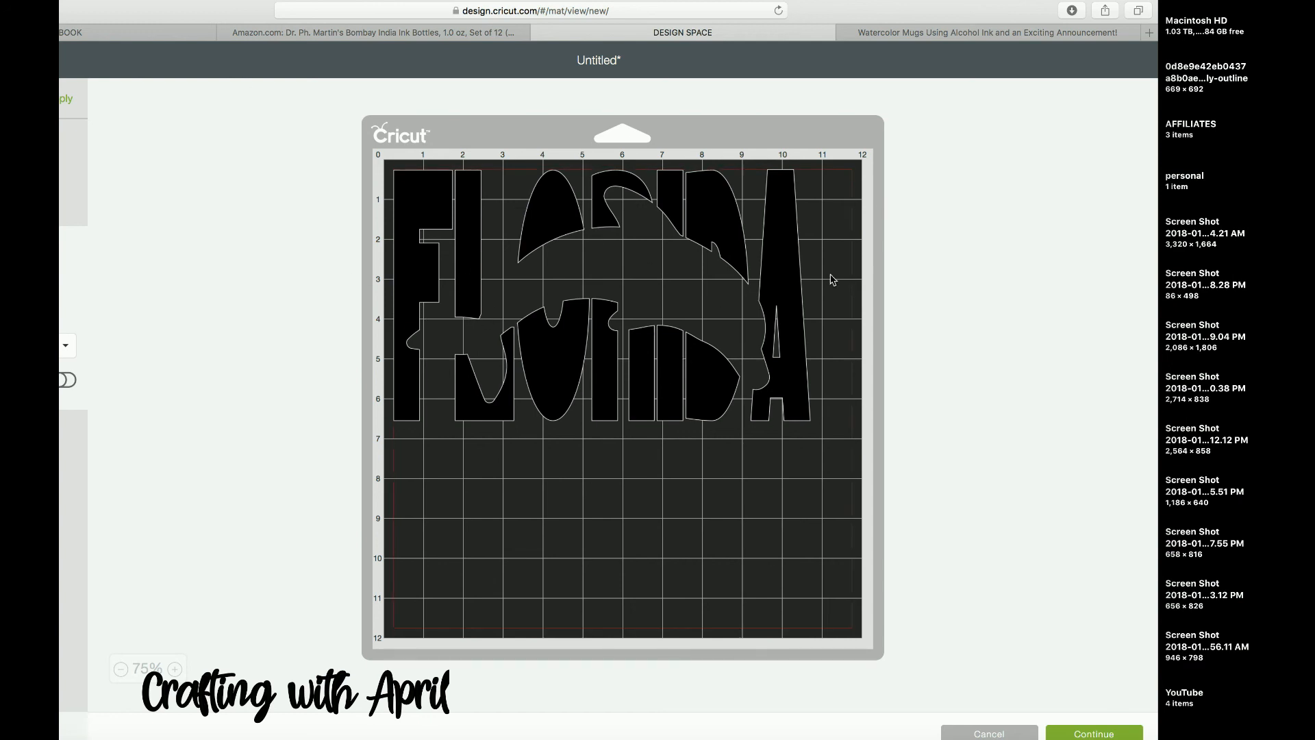
mouse_move(526, 278)
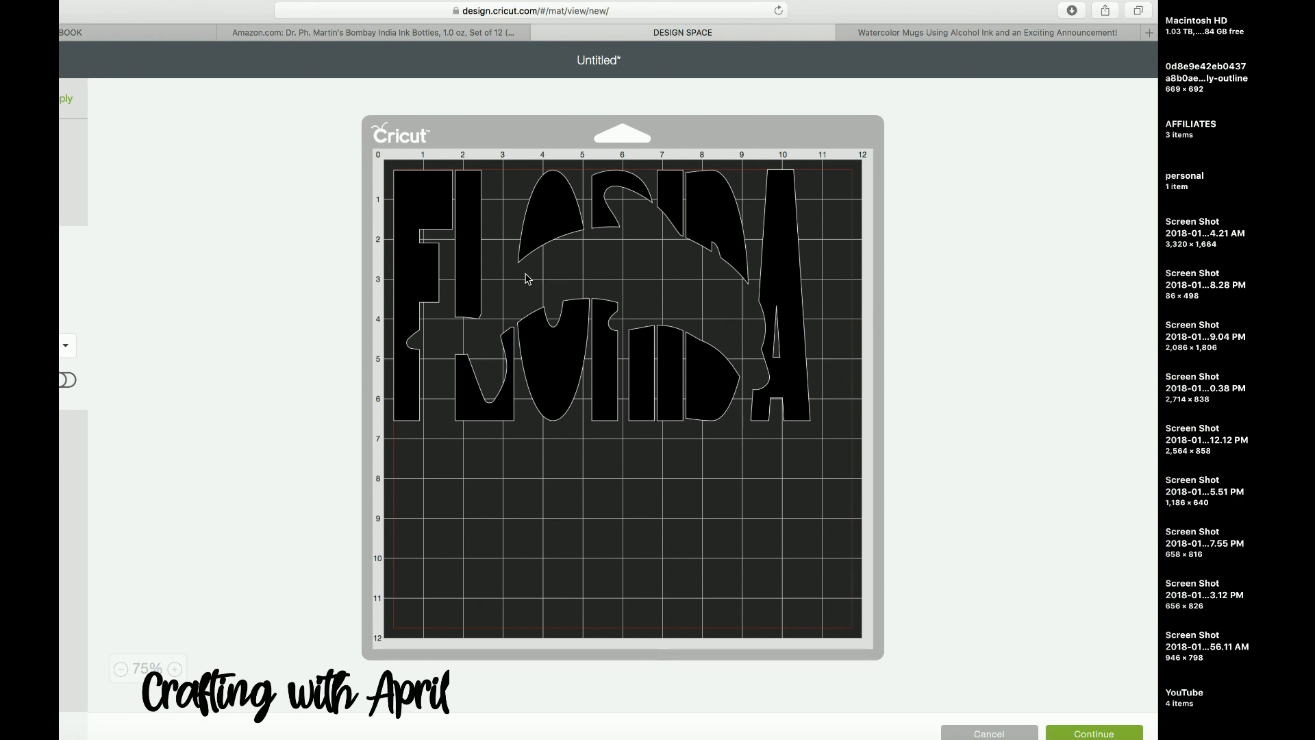